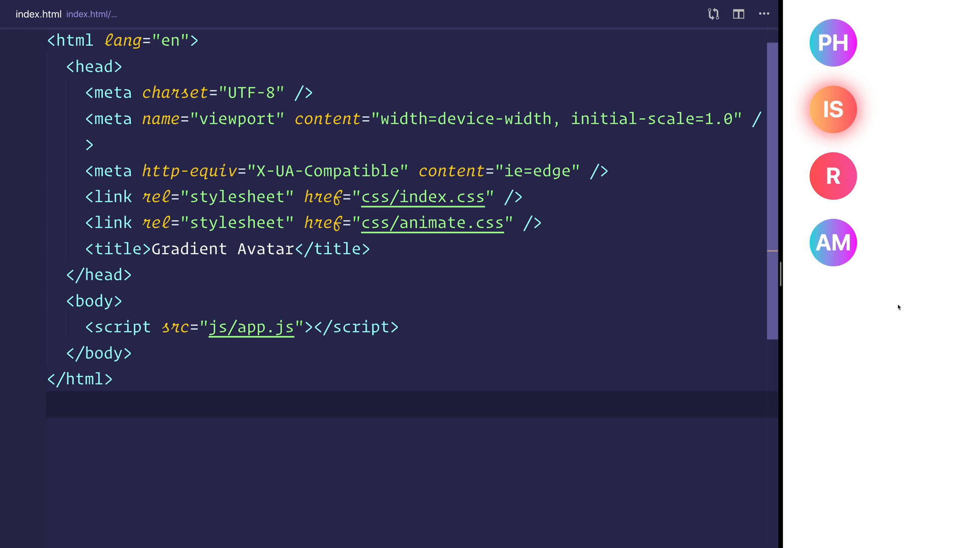
pyautogui.moveTo(883, 323)
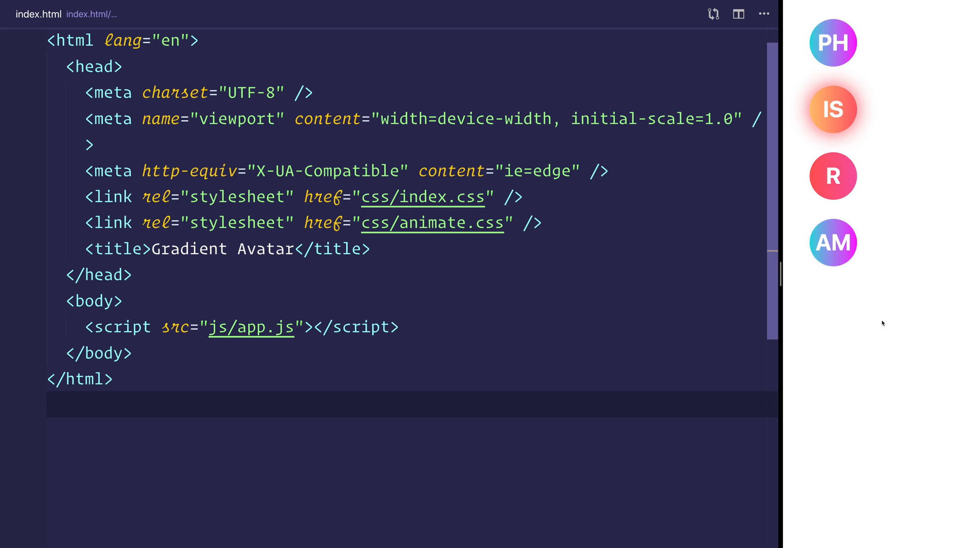
pyautogui.moveTo(897, 51)
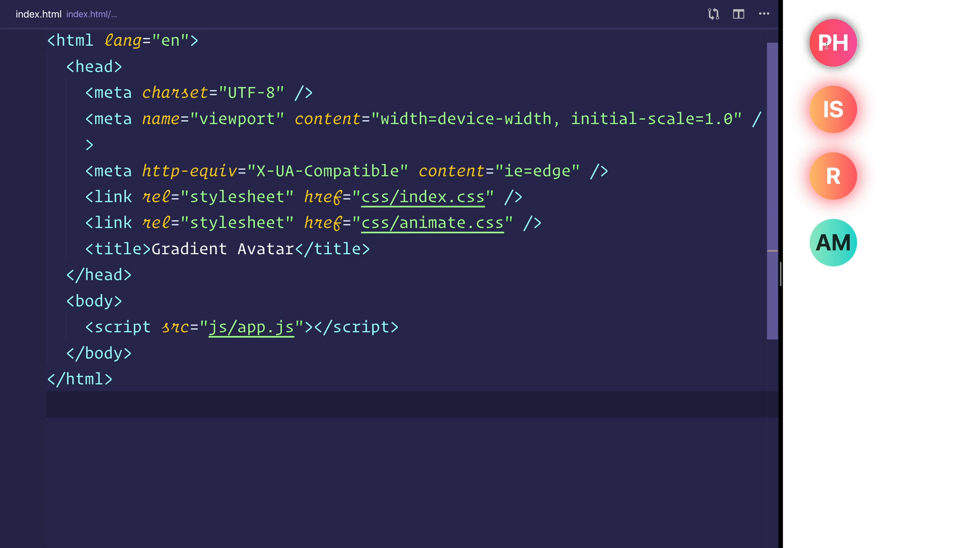
pyautogui.moveTo(906, 143)
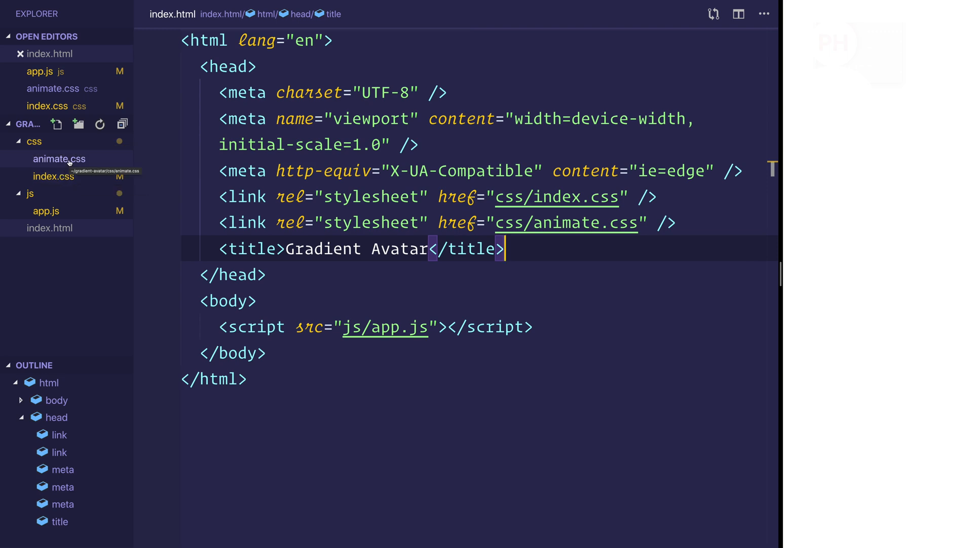
# Switch to app.js and start declaring the names array with its first entry.
pyautogui.click(59, 158)
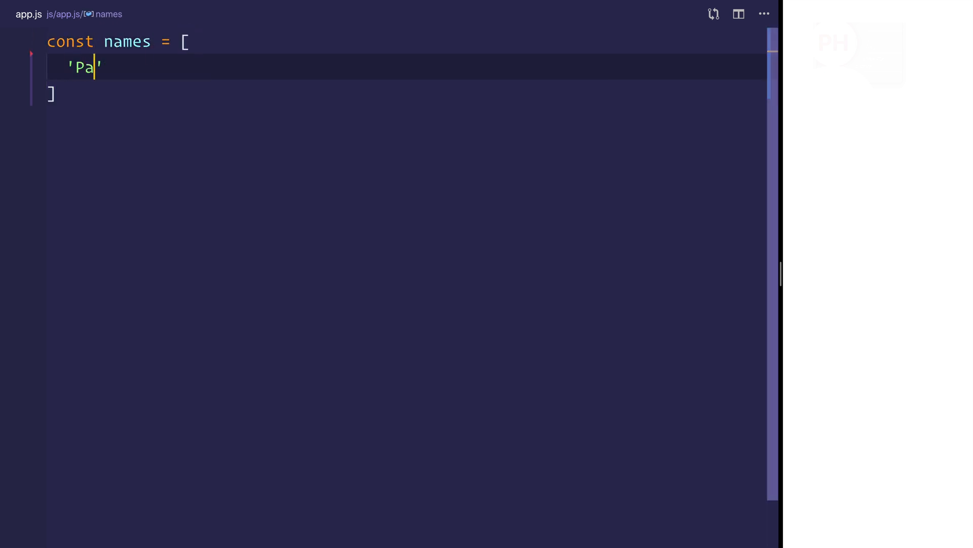
# Finish the names array: Paul Halliday, Illidan Stormrage, Ragnaros, Arthas Menethil, closed with a semicolon.
pyautogui.write('ul Hallidy')
pyautogui.write("'Illidan S")
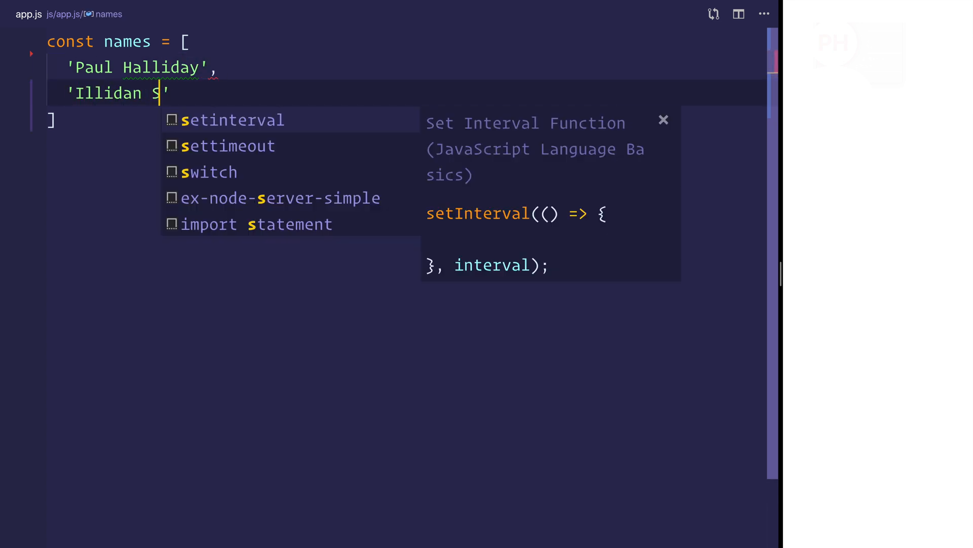
pyautogui.write("tormrage',")
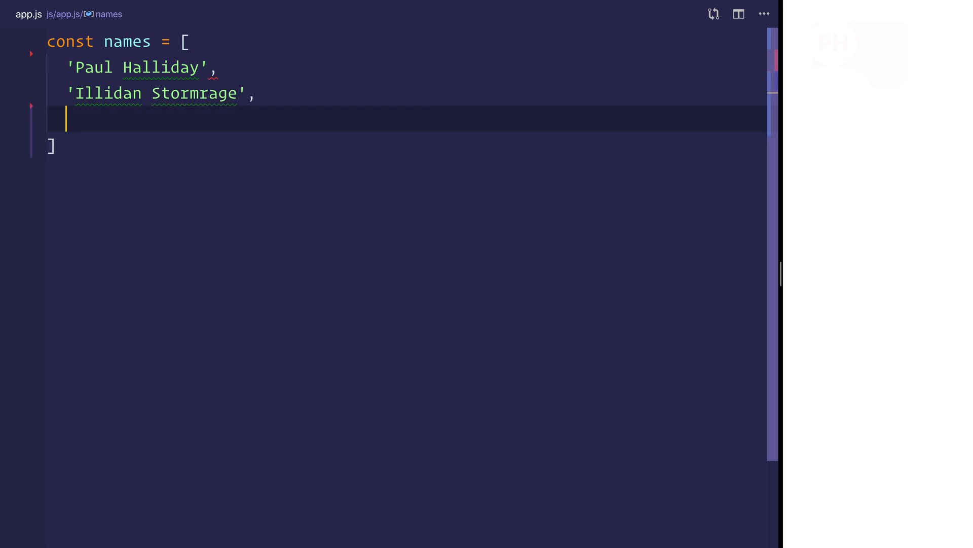
pyautogui.write("'Ragnaro'")
pyautogui.write("'Ar")
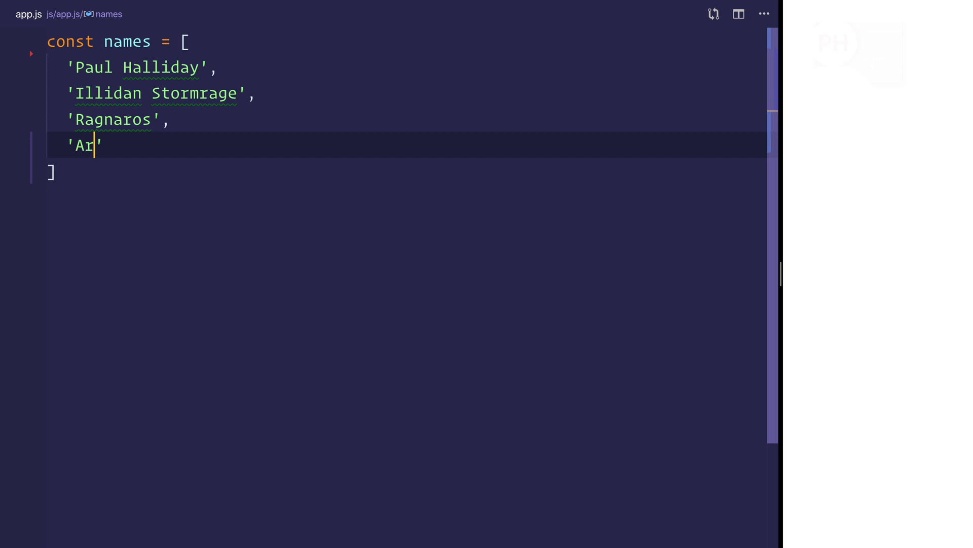
pyautogui.write('thas Menethil')
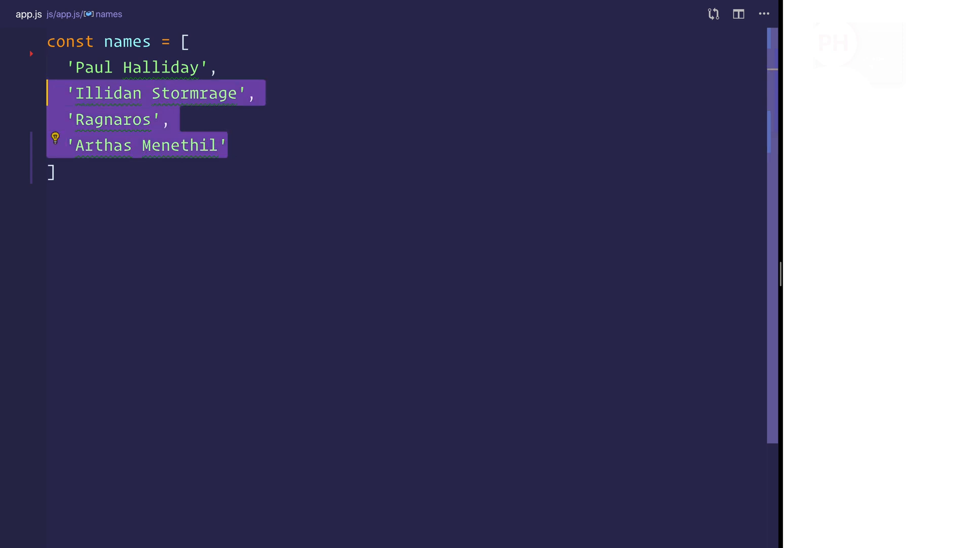
pyautogui.click(254, 94)
pyautogui.write(';')
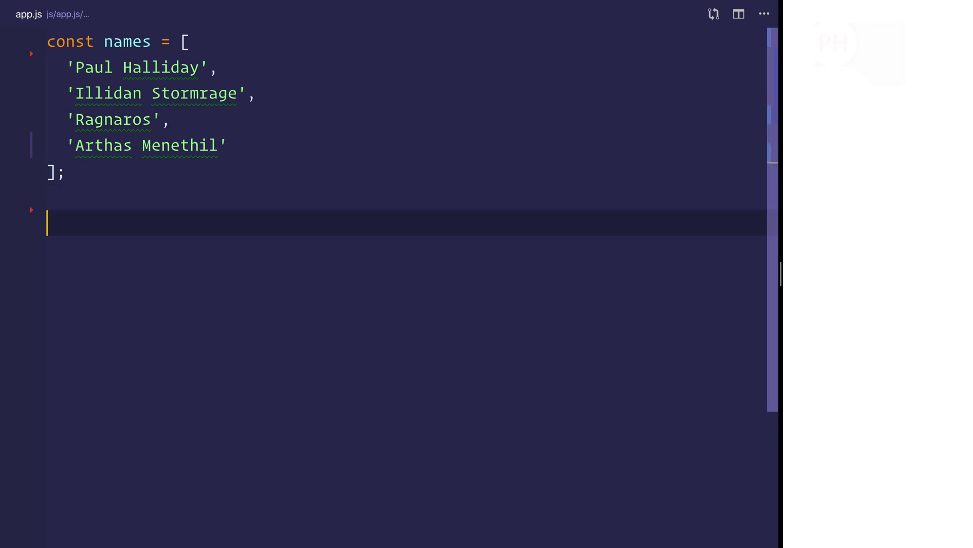
# Define splitString as an arrow function splitting a name on spaces.
pyautogui.write('const splitS')
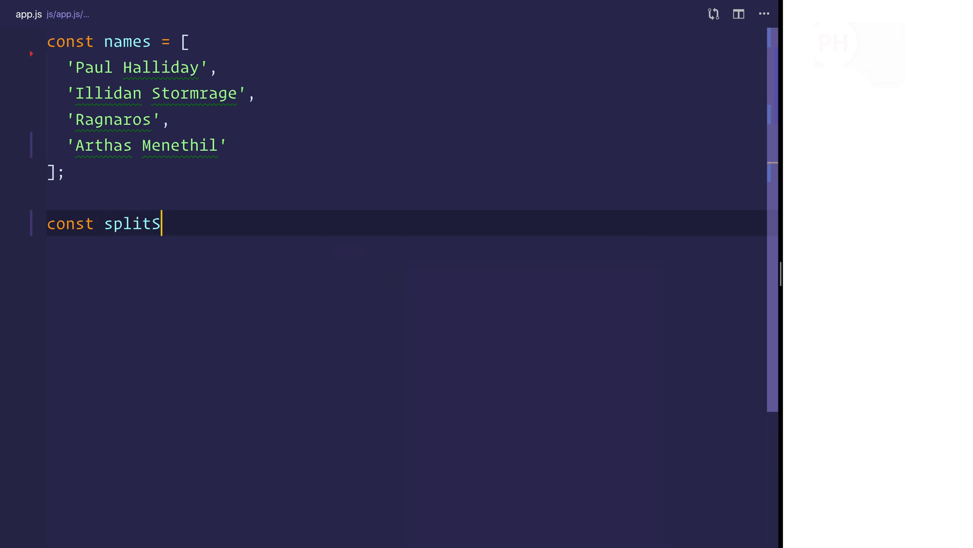
pyautogui.write('tring = name')
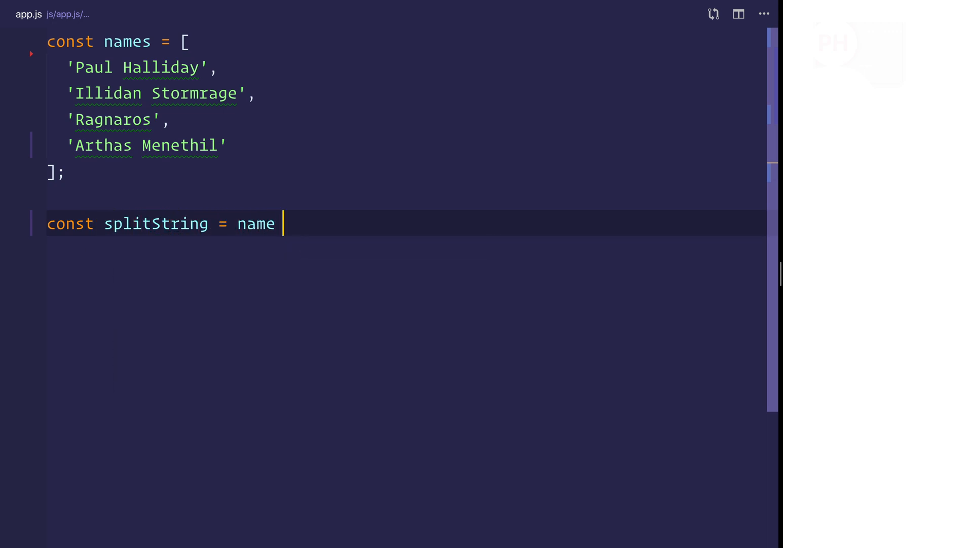
pyautogui.write('=>')
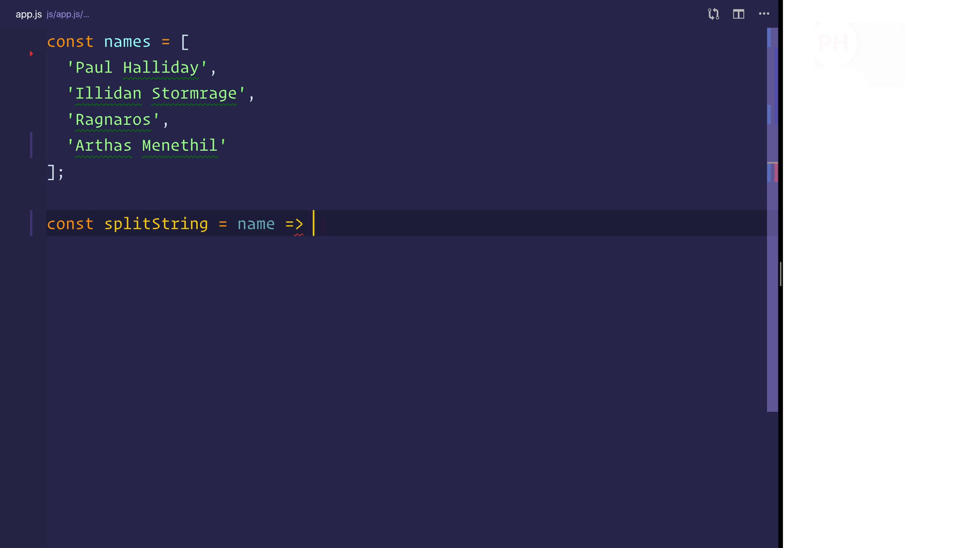
pyautogui.write("name.split('');")
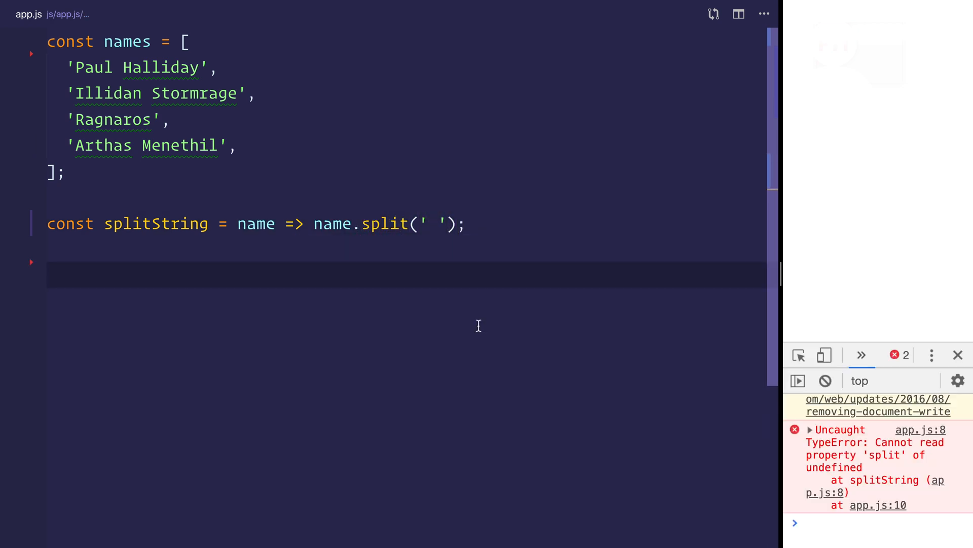
# Log splitString(names[0]) so the console shows ["Paul", "Halliday"].
pyautogui.write('console.log(names')
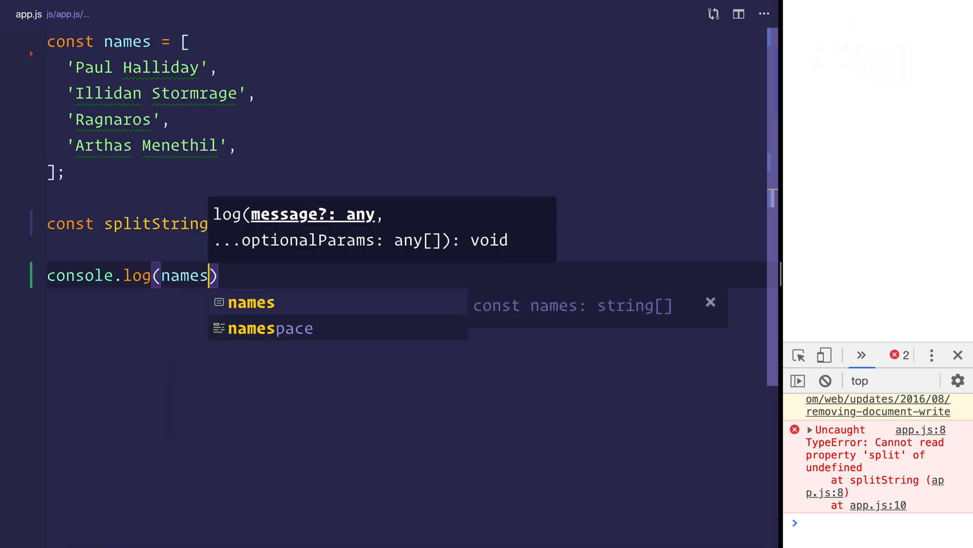
pyautogui.write('[0]')
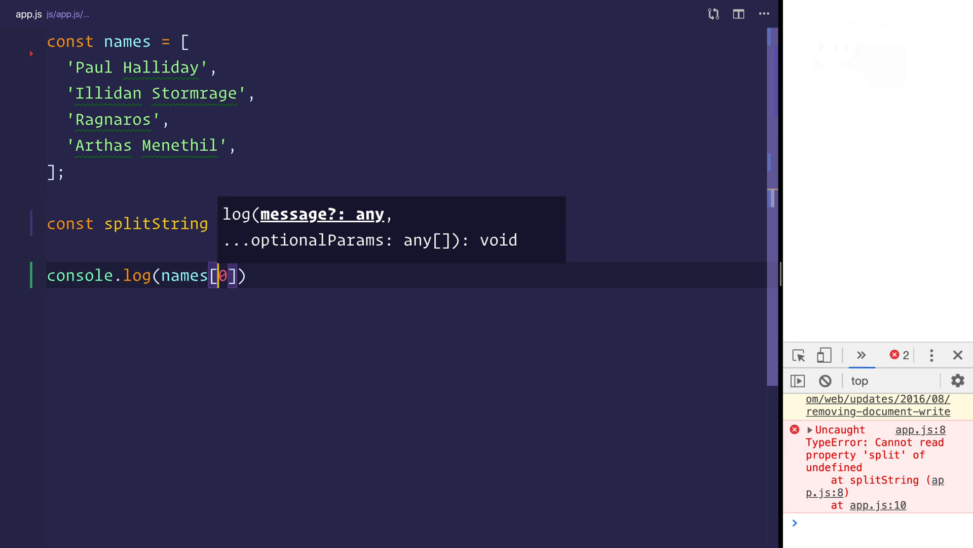
pyautogui.write('splitString(')
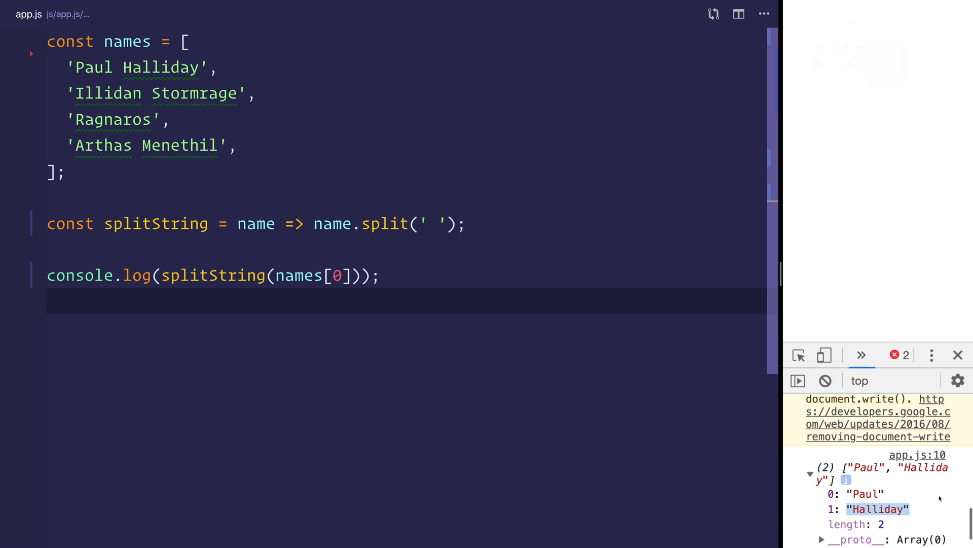
pyautogui.click(316, 300)
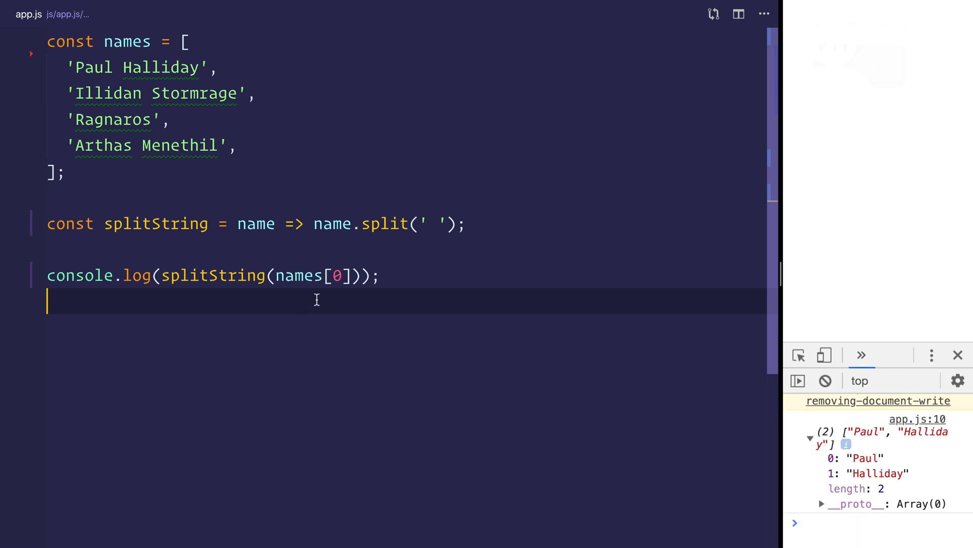
pyautogui.moveTo(297, 327)
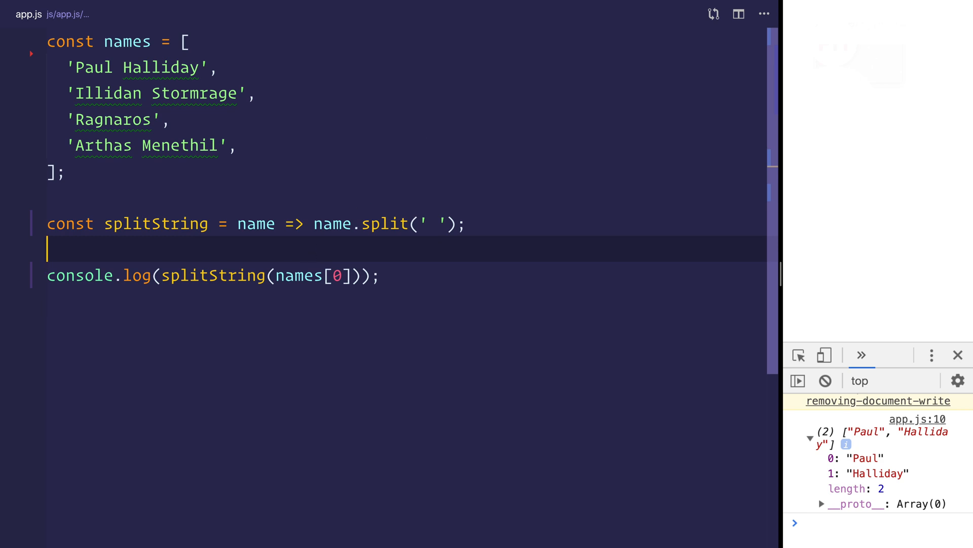
# Define getInitials mapping each word of a name to its first letter.
pyautogui.write('const getI')
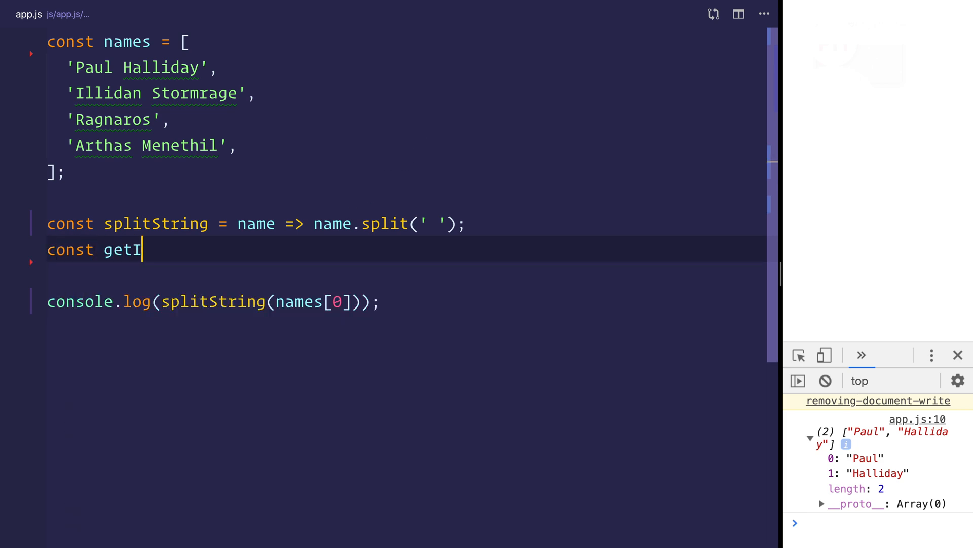
pyautogui.write('nitials =')
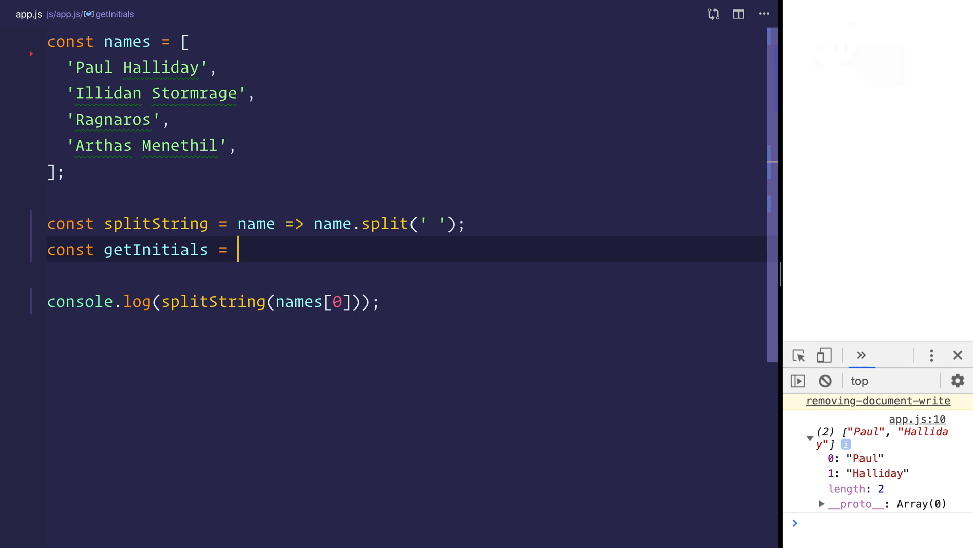
pyautogui.write('name => name.map(')
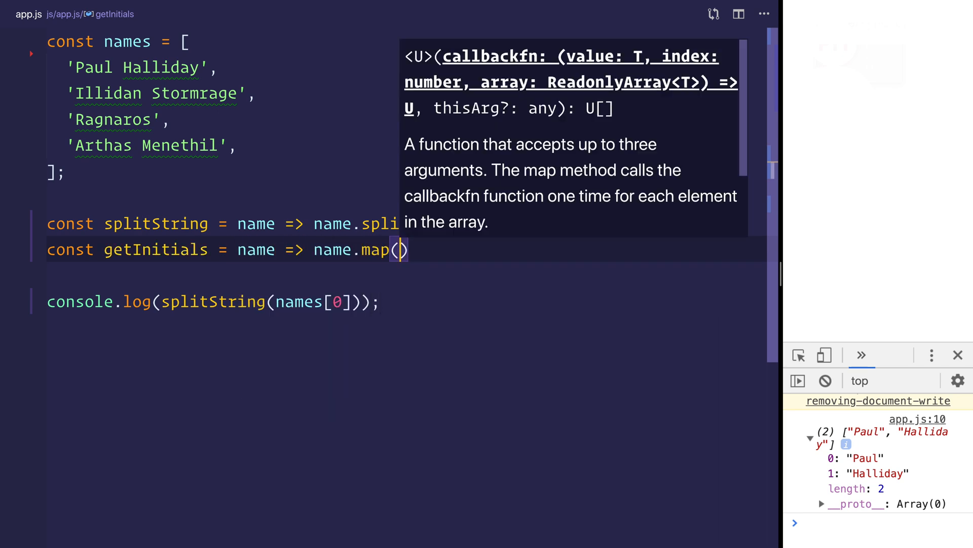
pyautogui.write('i => i[0')
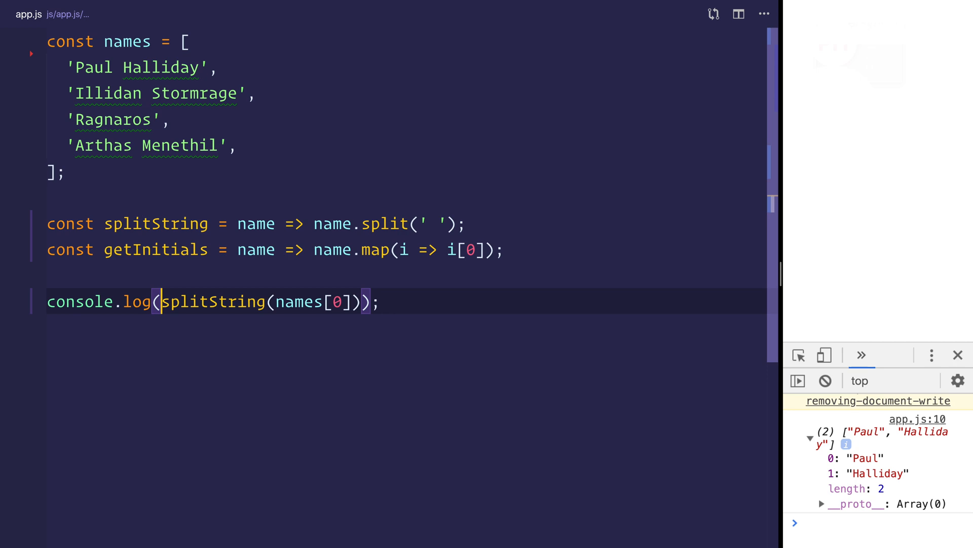
# Wrap the log call in getInitials so the console prints ["P", "H"] for the first name.
pyautogui.write('getInitials')
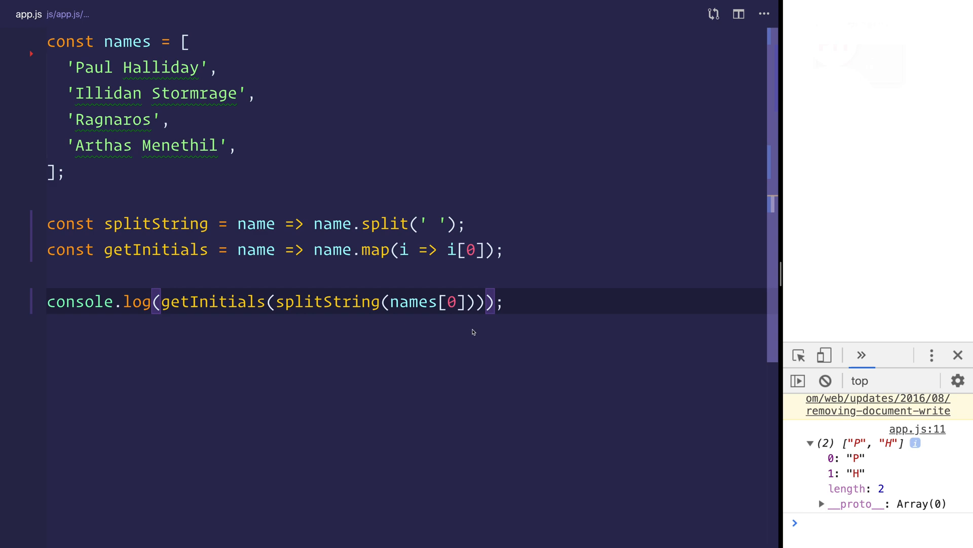
pyautogui.doubleClick(424, 301)
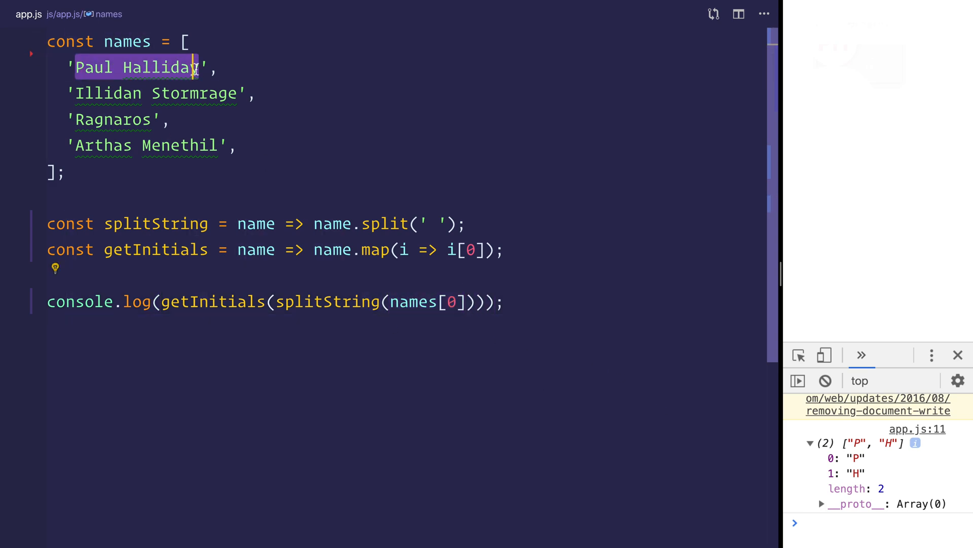
pyautogui.doubleClick(321, 301)
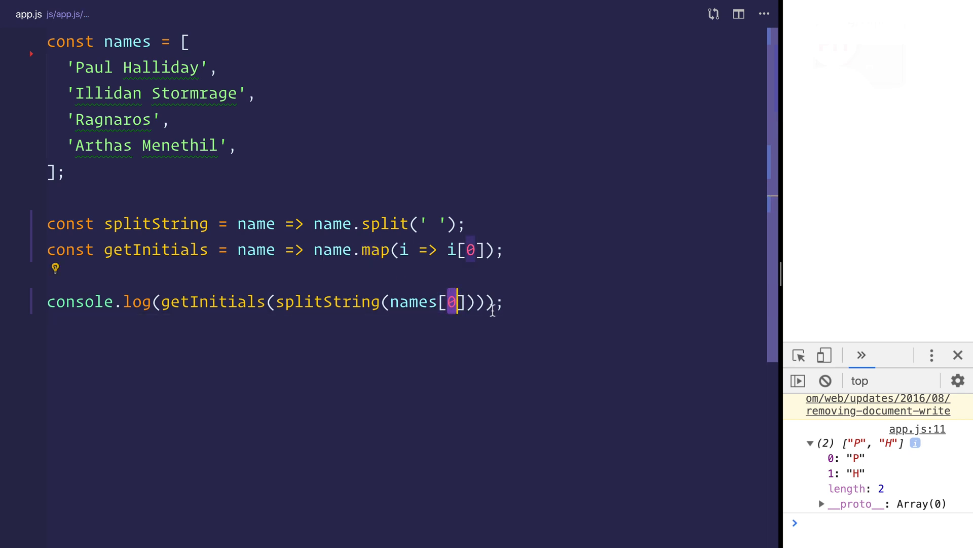
pyautogui.press('Enter')
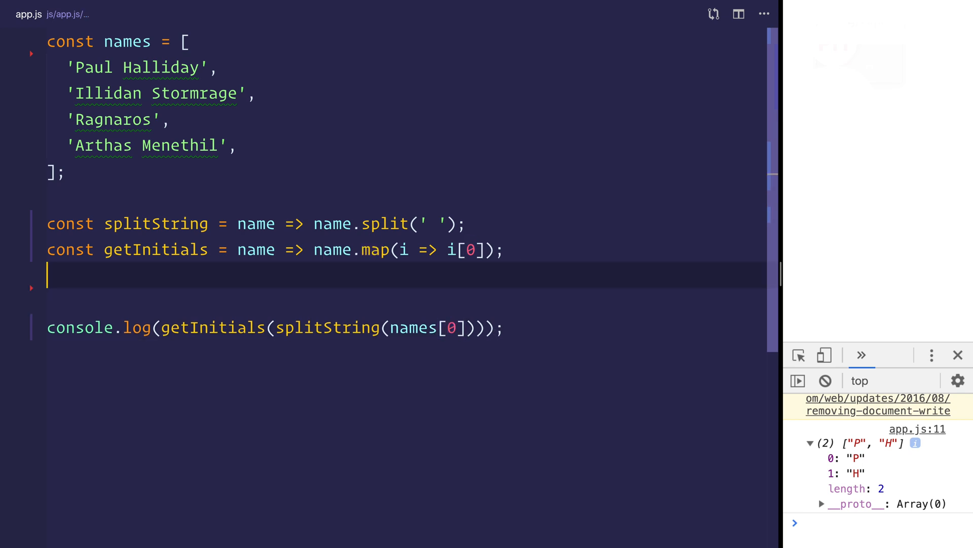
# Start formatName with a ternary on nameArr.length > 1 and a template for nameArr[0].
pyautogui.write('const')
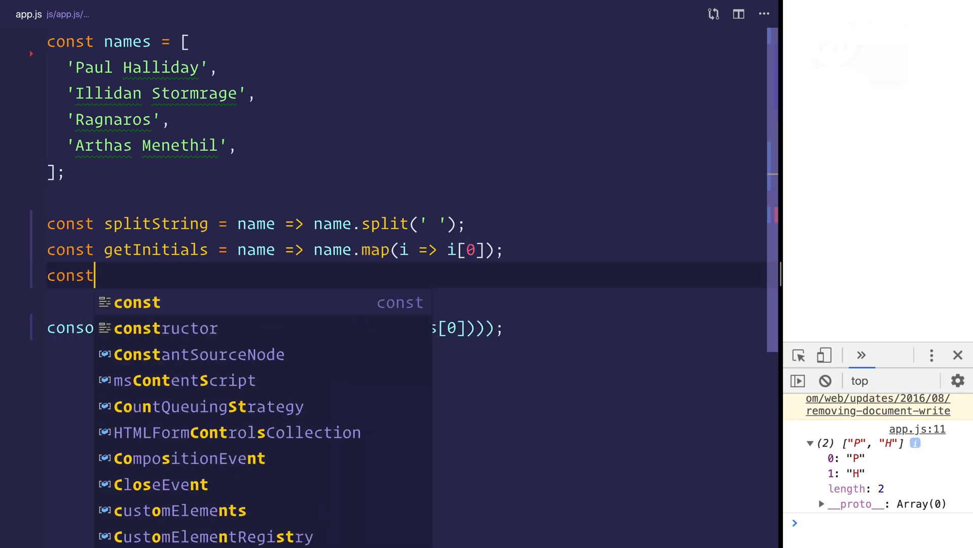
pyautogui.write('formatName =')
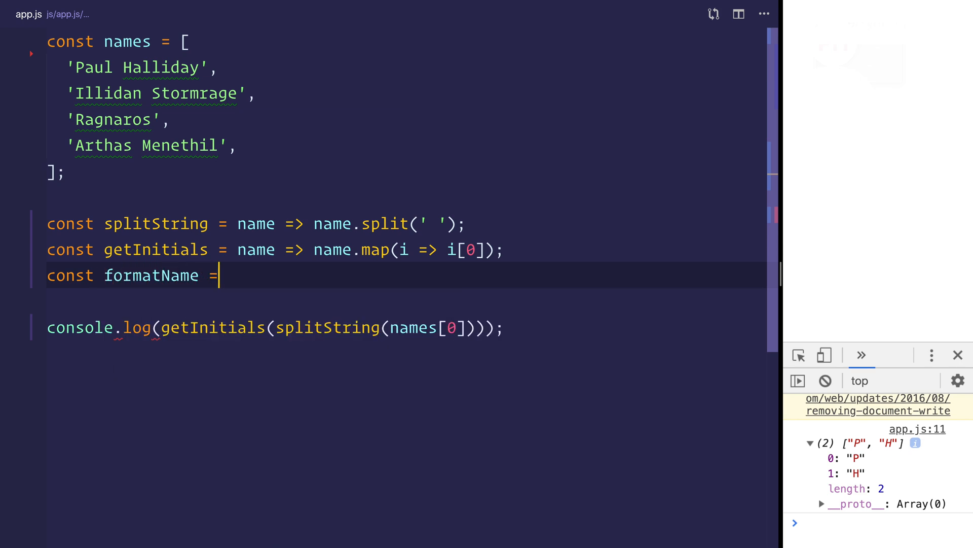
pyautogui.write('nameArr => name')
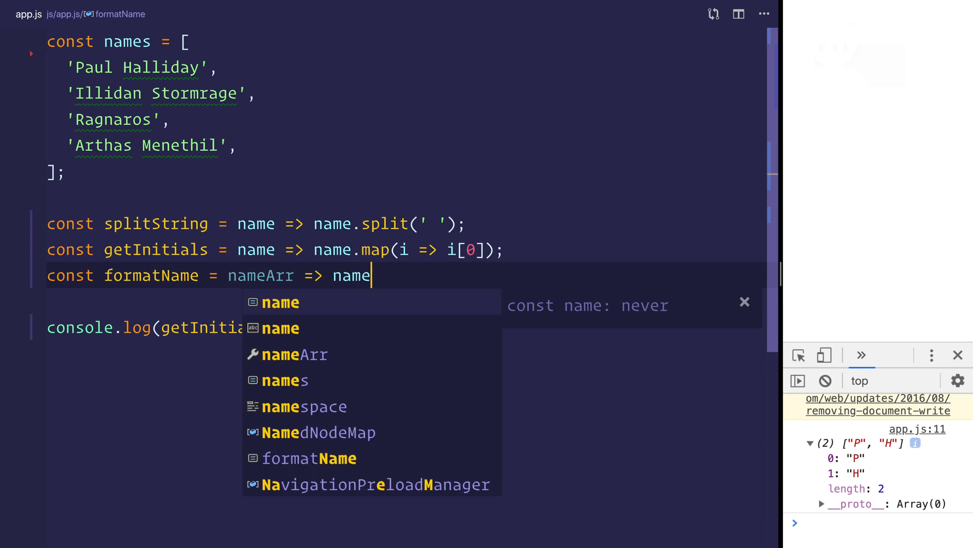
pyautogui.write('Arr.length > 1 ? `')
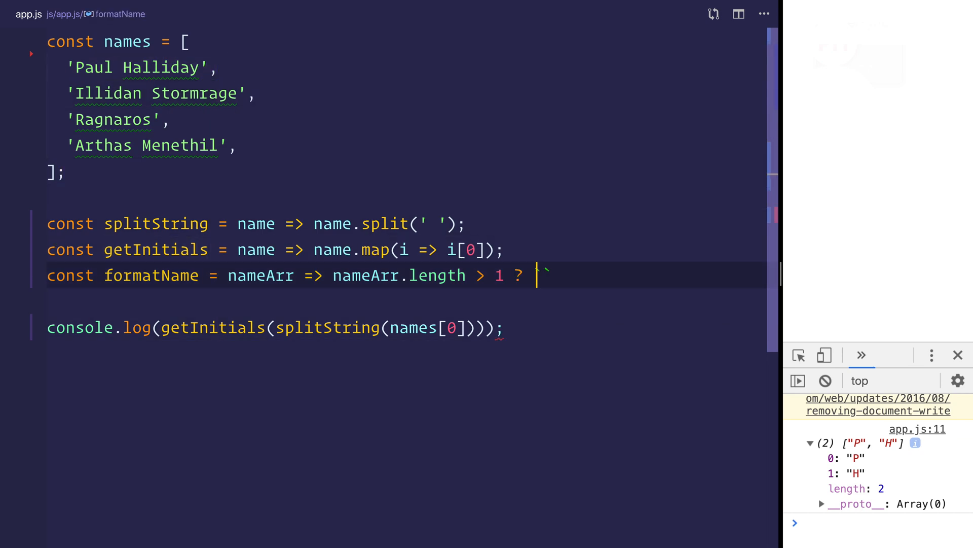
pyautogui.write('${}')
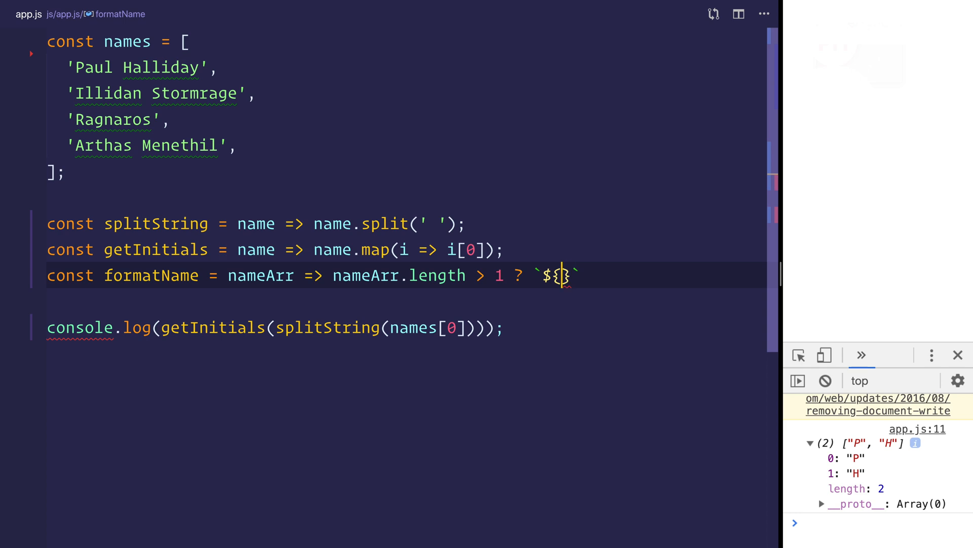
pyautogui.write('nameArr[0]')
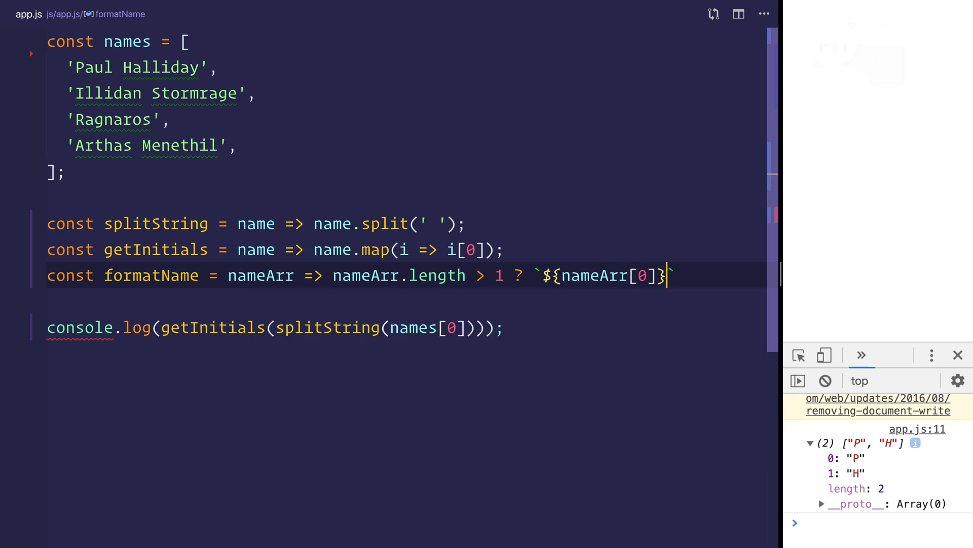
# Complete the ternary: join nameArr[0] and nameArr[1], else return nameArr[0] alone.
pyautogui.write('${nameArr}')
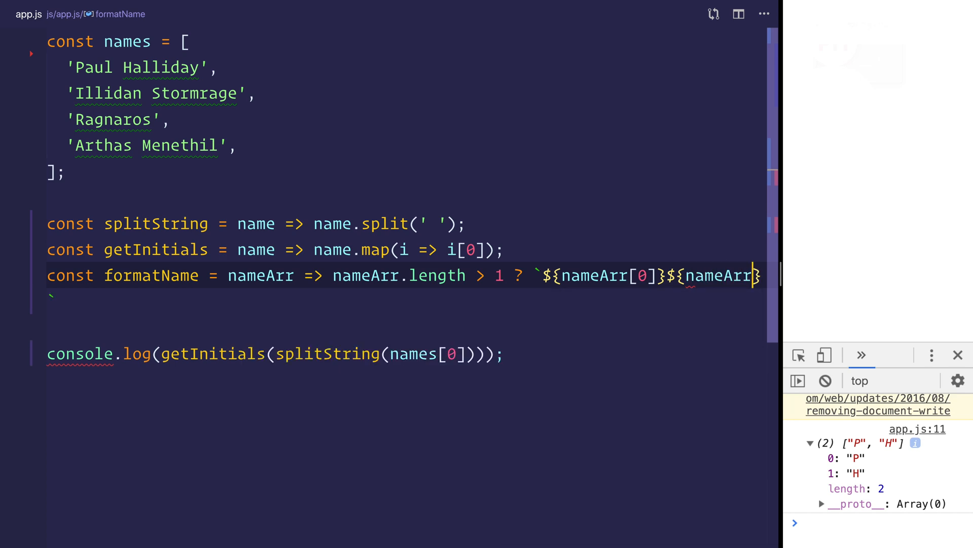
pyautogui.write('[1]')
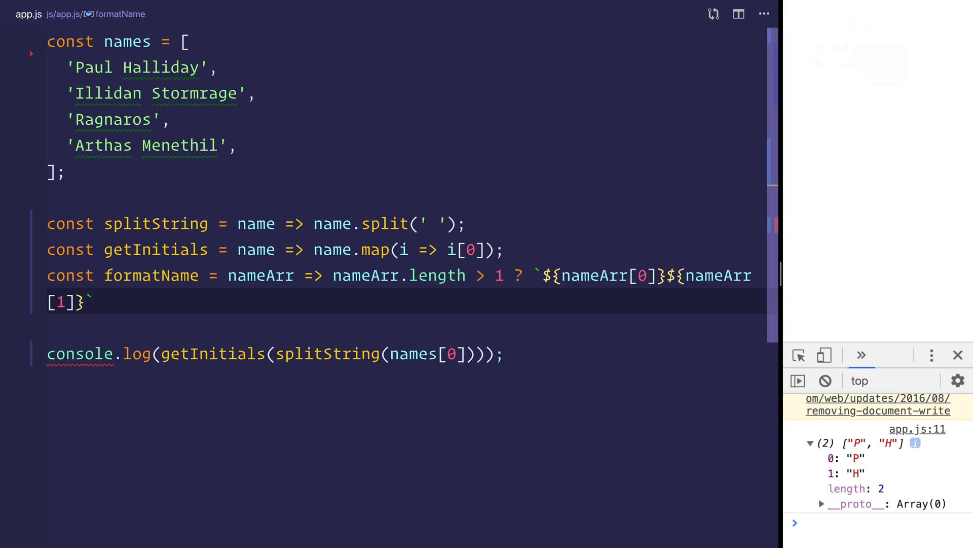
pyautogui.write(':')
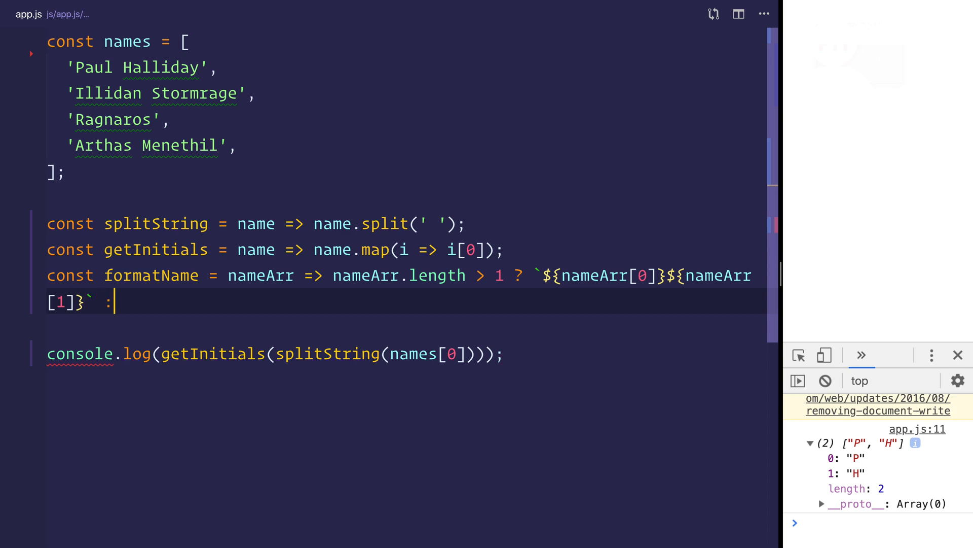
pyautogui.write('`${}')
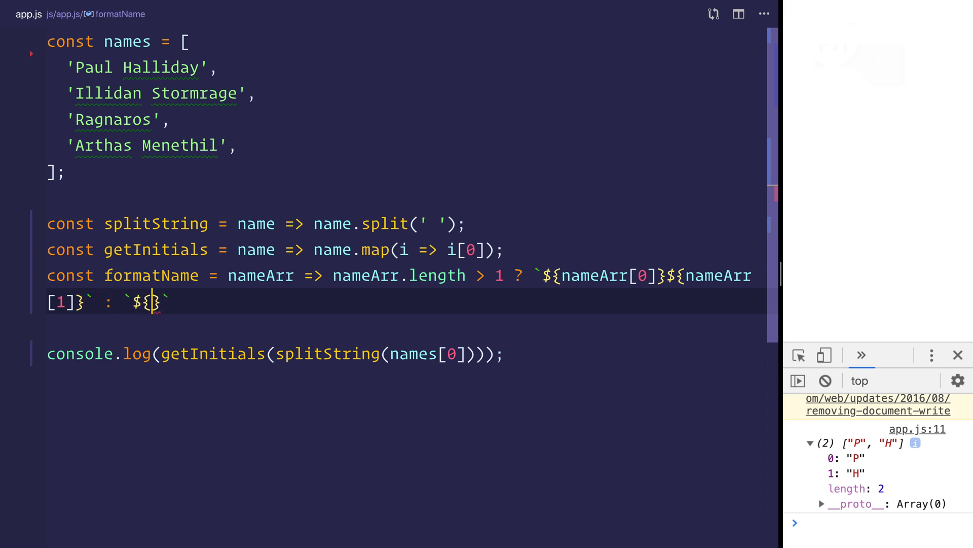
pyautogui.write('nameArr[0]')
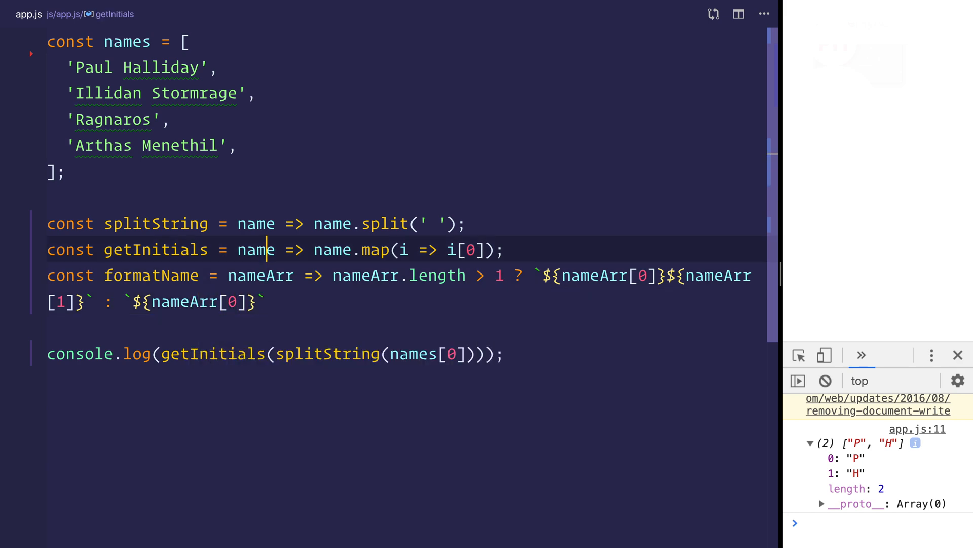
# Wrap getInitials in formatName inside console.log so it prints PH.
pyautogui.doubleClick(113, 118)
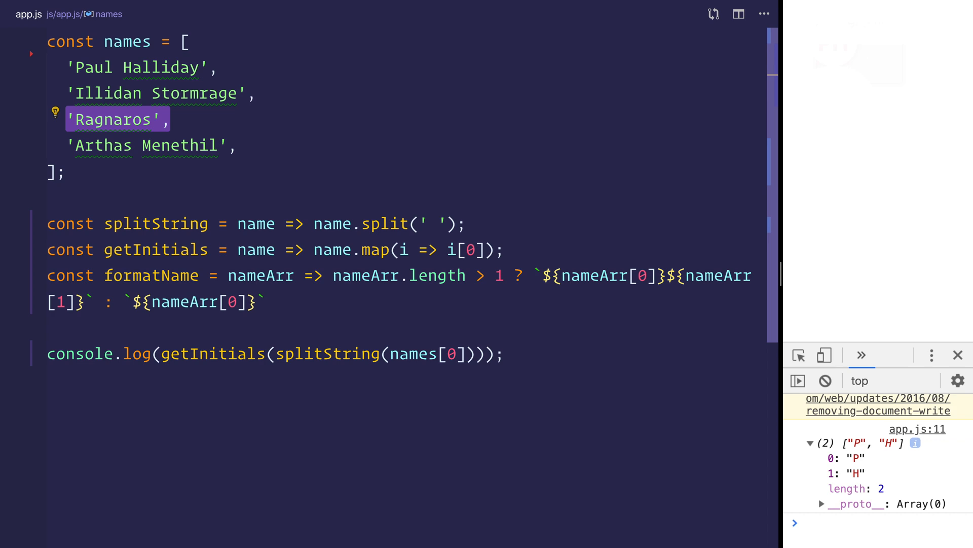
pyautogui.click(142, 67)
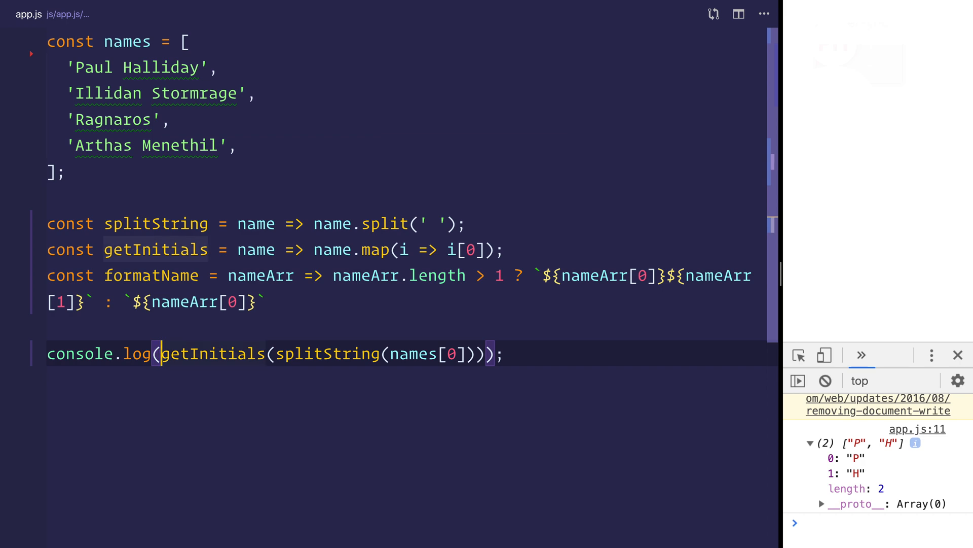
pyautogui.write('formatName(')
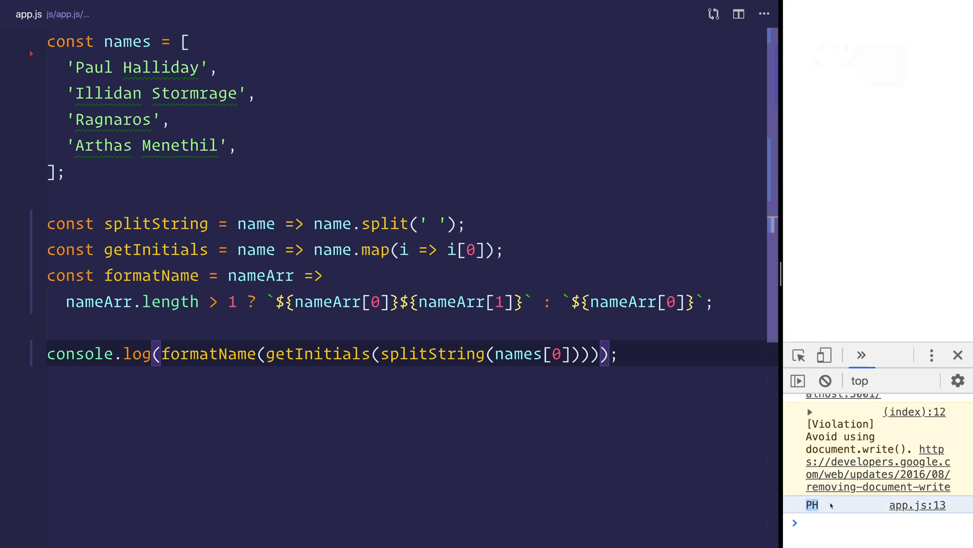
# Define setAvatarName = name => formatName(getInitials(splitString(name))) and log setAvatarName(names[1]).
pyautogui.press('enter')
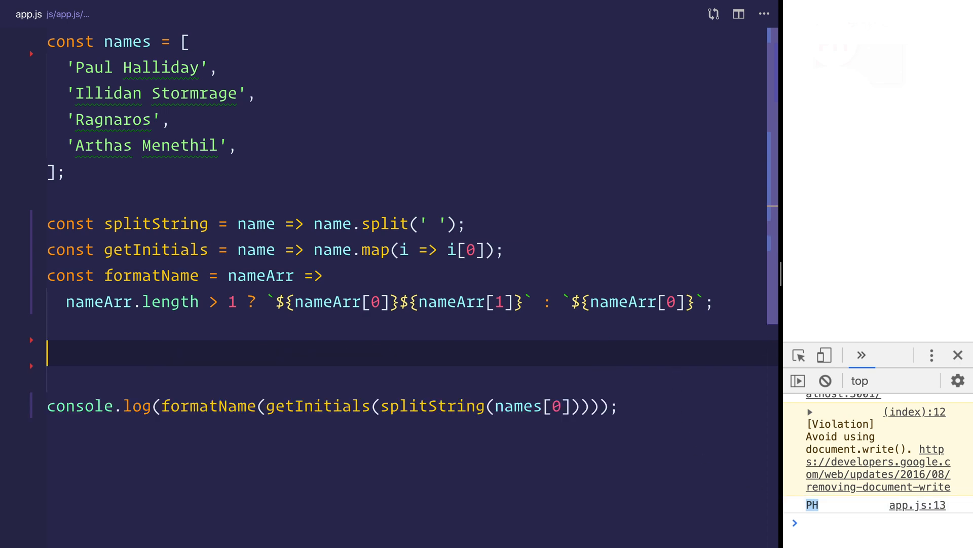
pyautogui.write('const setAvat')
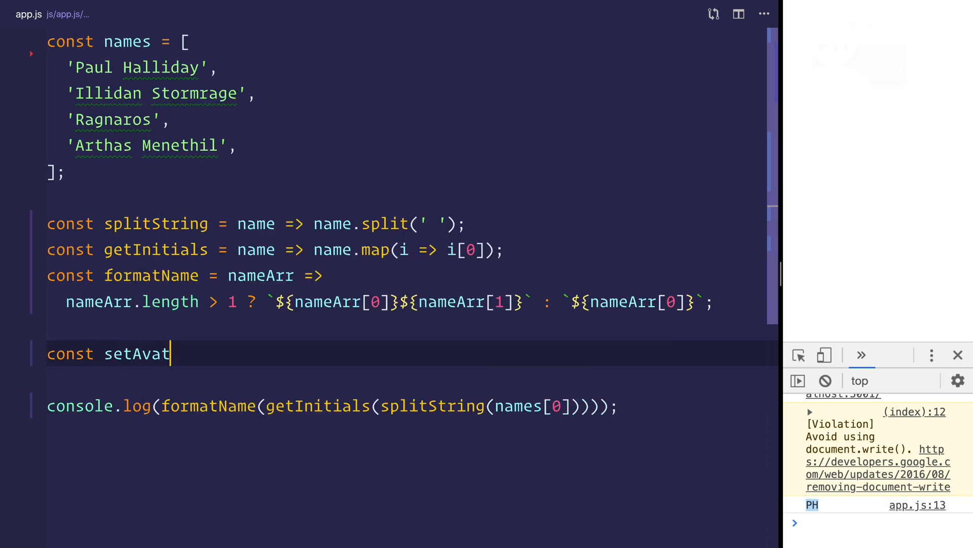
pyautogui.write('arName = name =')
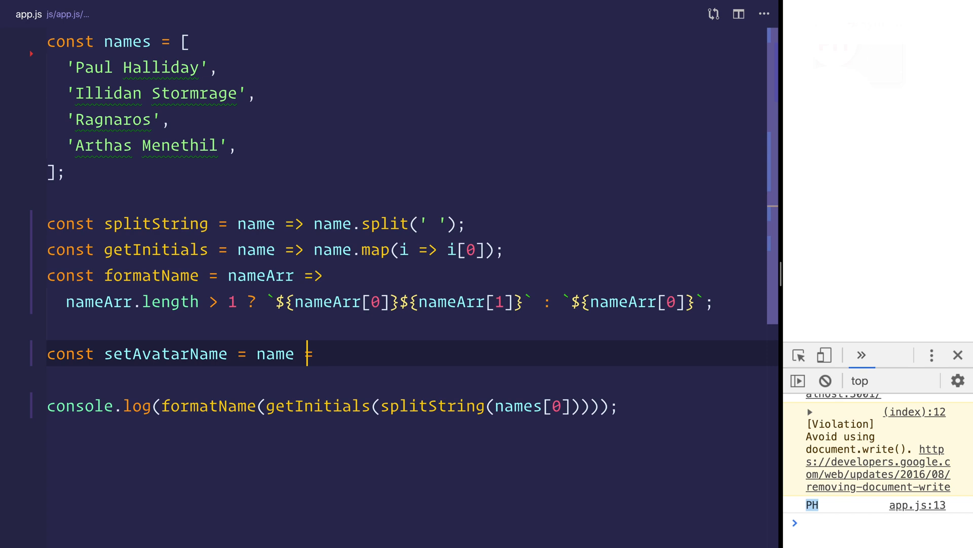
pyautogui.write('=>')
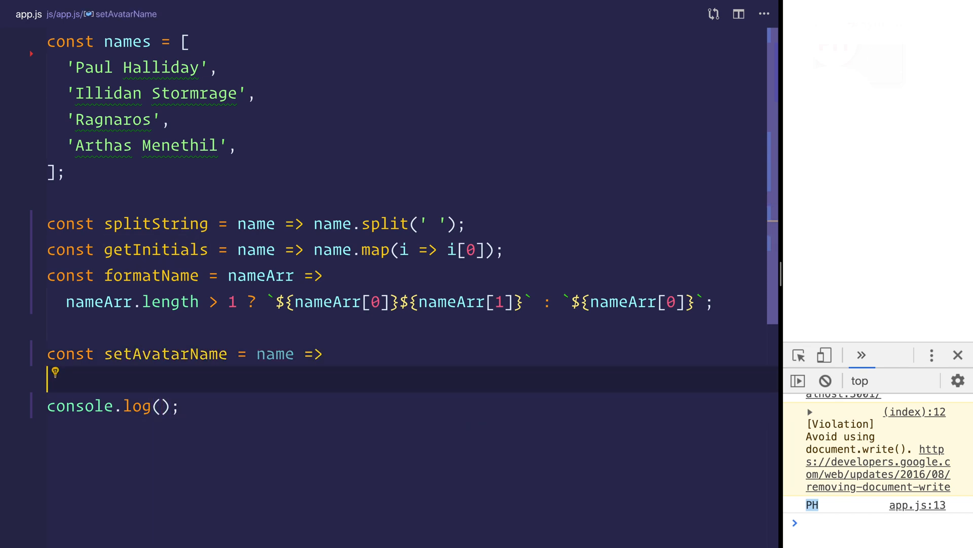
pyautogui.write('formatName(getInitials(splitString(names[0])))')
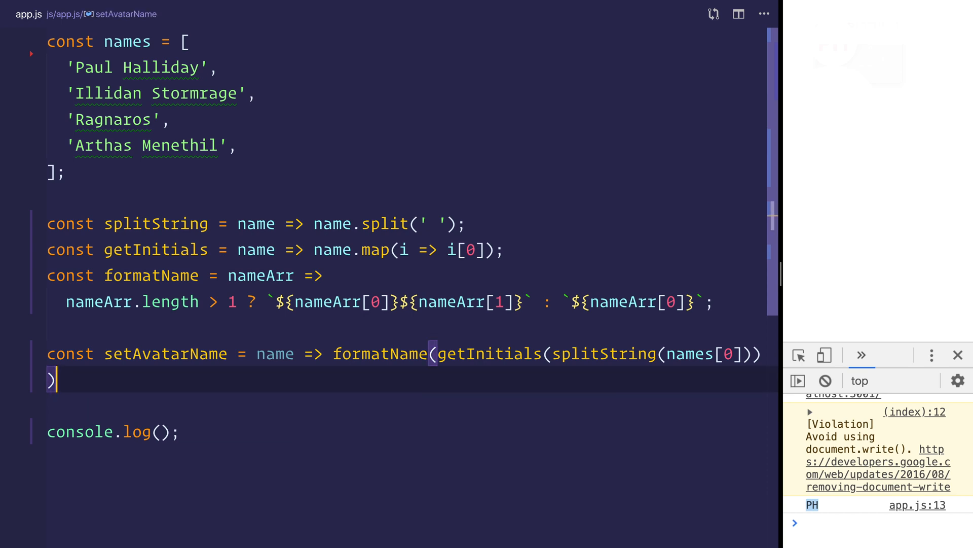
pyautogui.write('setAvatarName[')
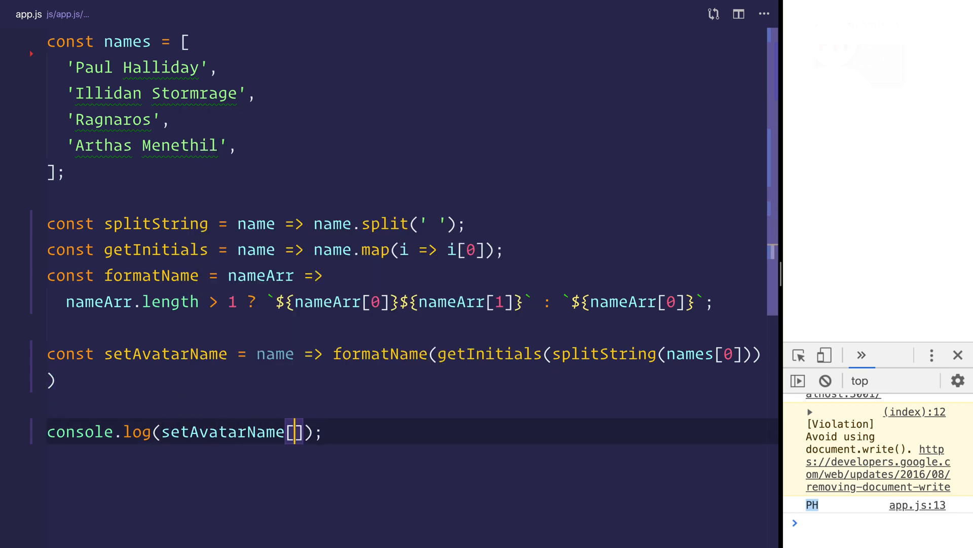
pyautogui.write('names')
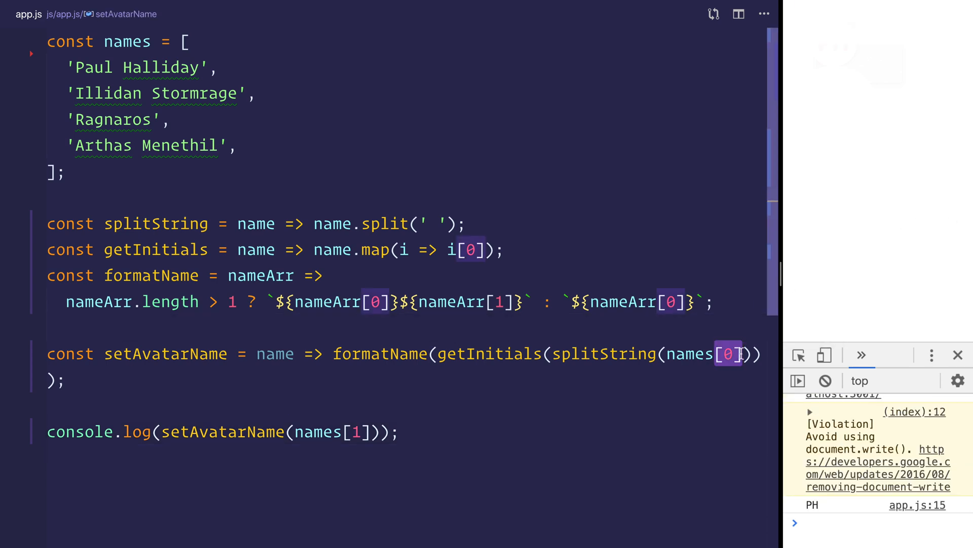
pyautogui.write('na')
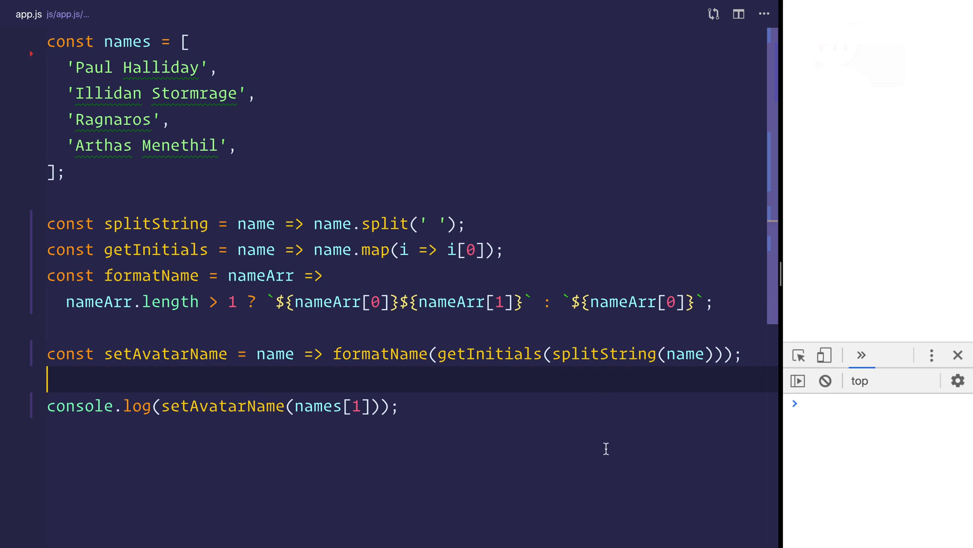
# Start names.map creating a wrapper div with class 'avatar' for each name.
pyautogui.write('names.map(')
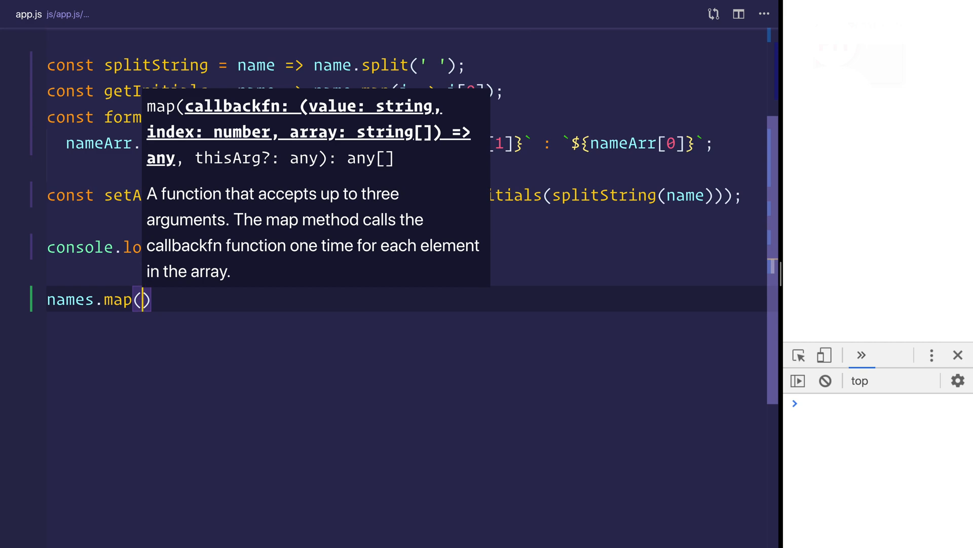
pyautogui.write('name =>')
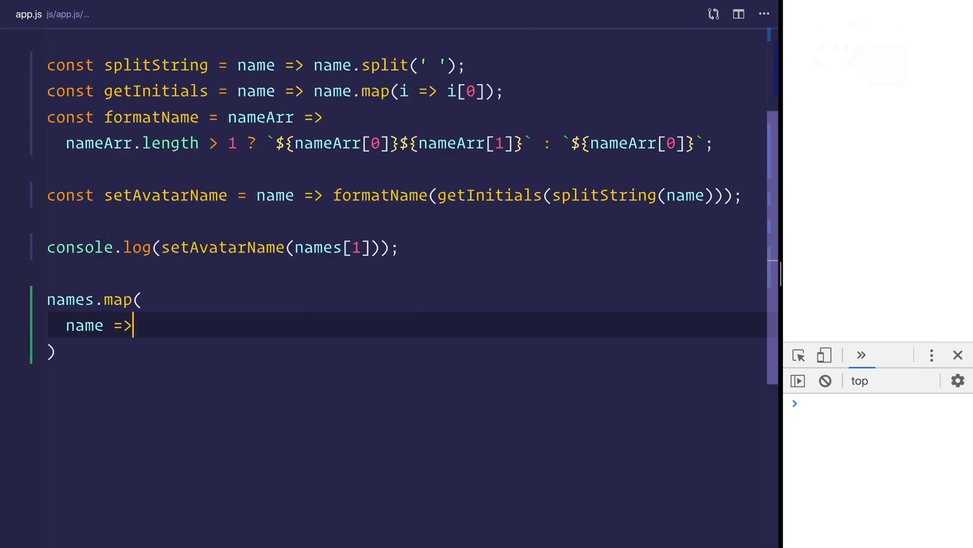
pyautogui.write('{')
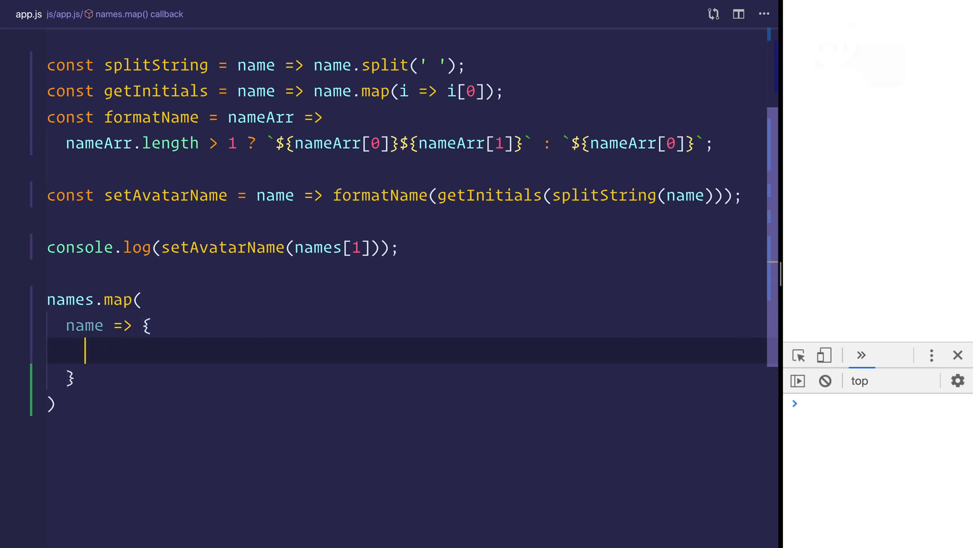
pyautogui.write('const wrapper = document.g')
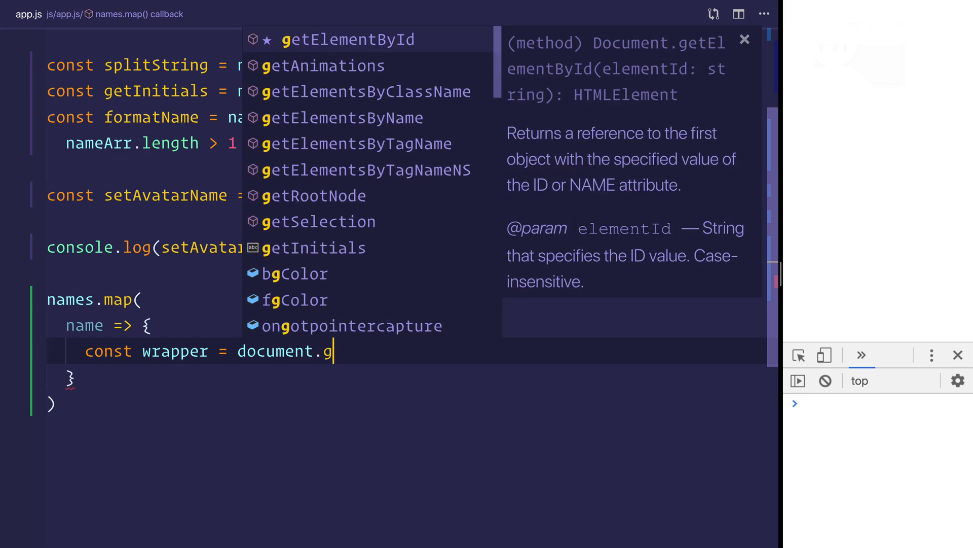
pyautogui.write('reateElement(')
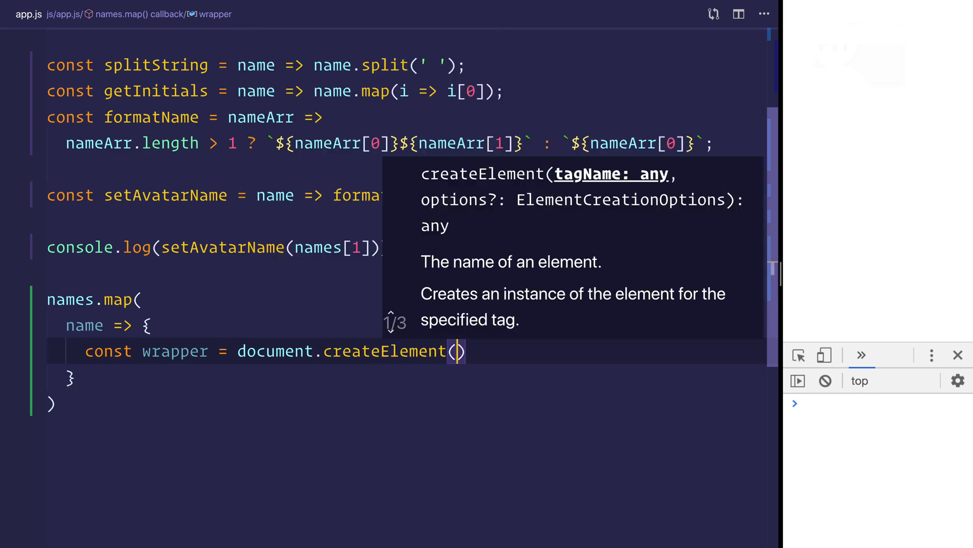
pyautogui.write("'div'")
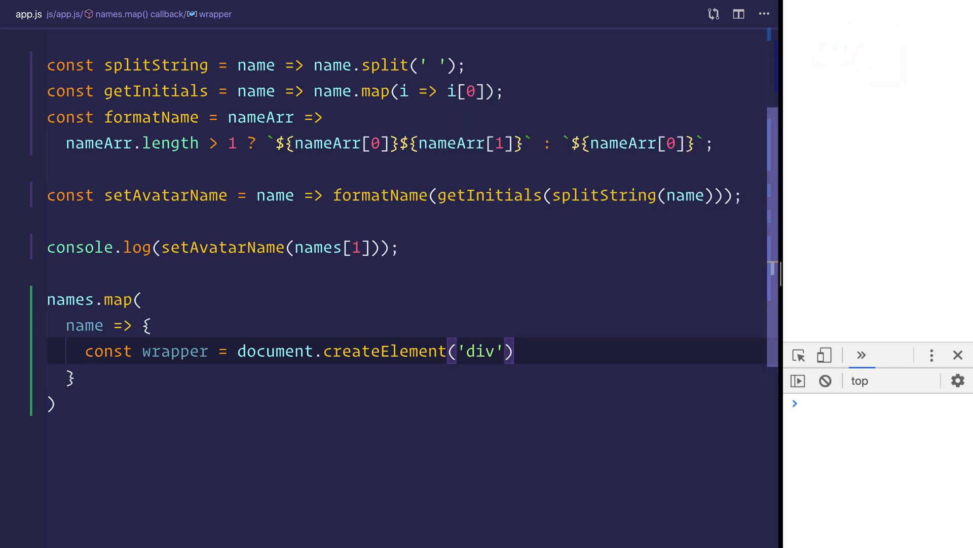
pyautogui.write('wrapper')
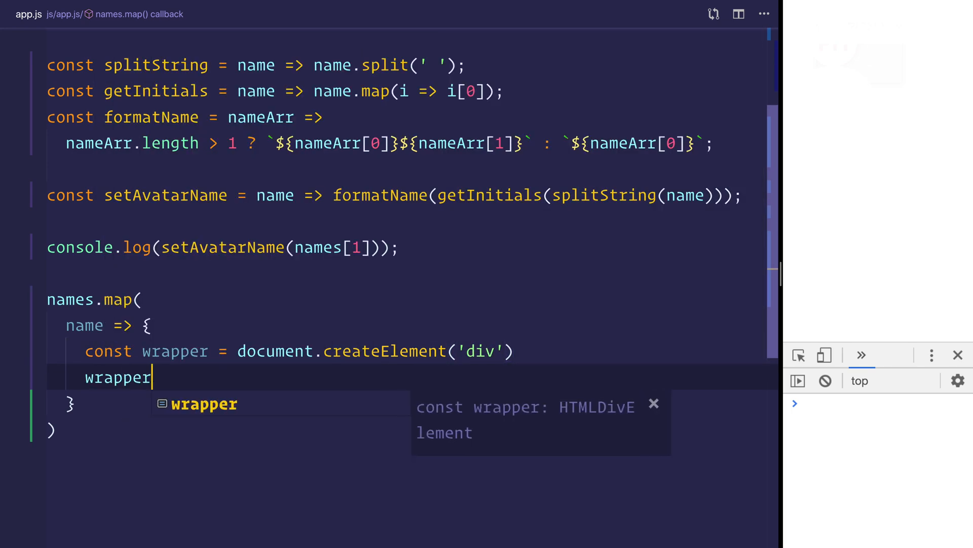
pyautogui.write('.setAttribute(')
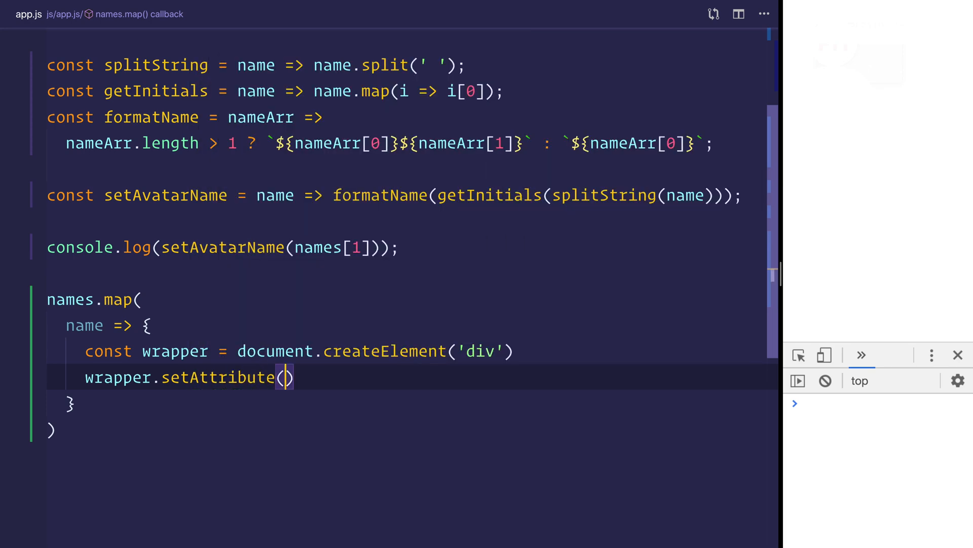
pyautogui.write("'class',.")
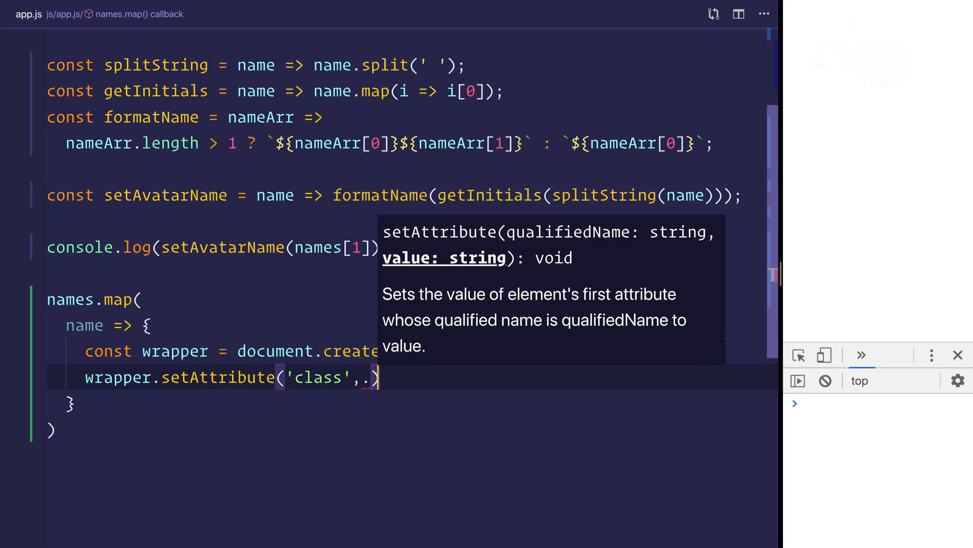
pyautogui.write("'avatar')")
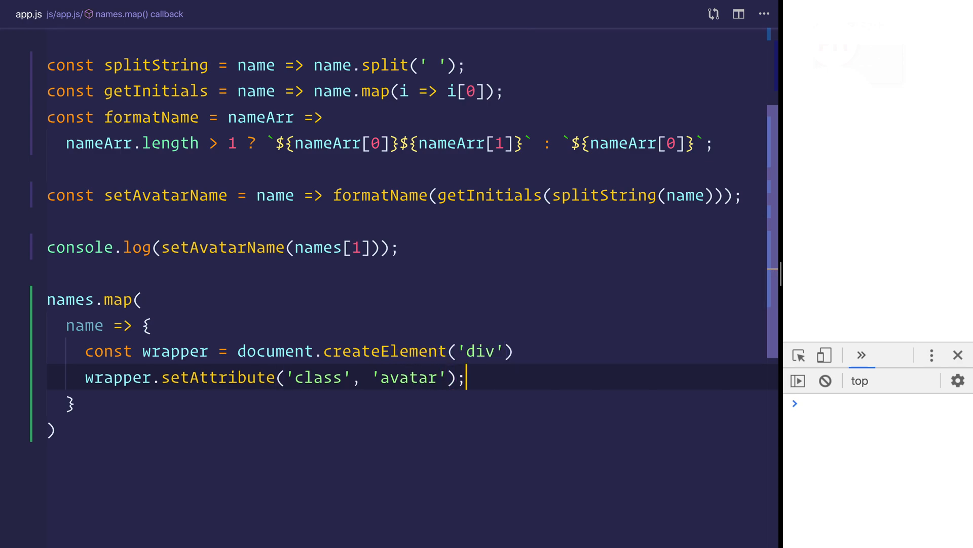
pyautogui.press('Enter')
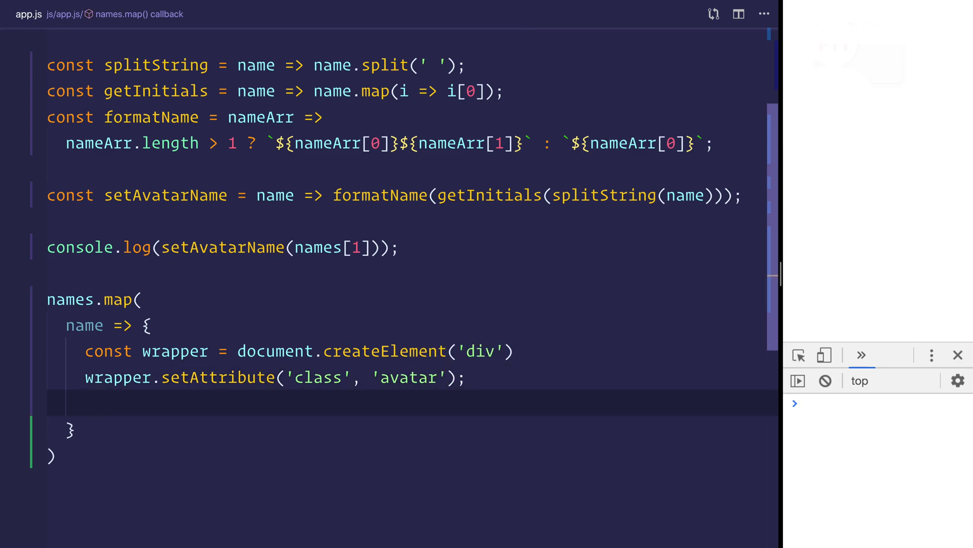
# Create the titleEl h2, a text node from setAvatarName(name), append it and set class avatar__name.
pyautogui.write('const title')
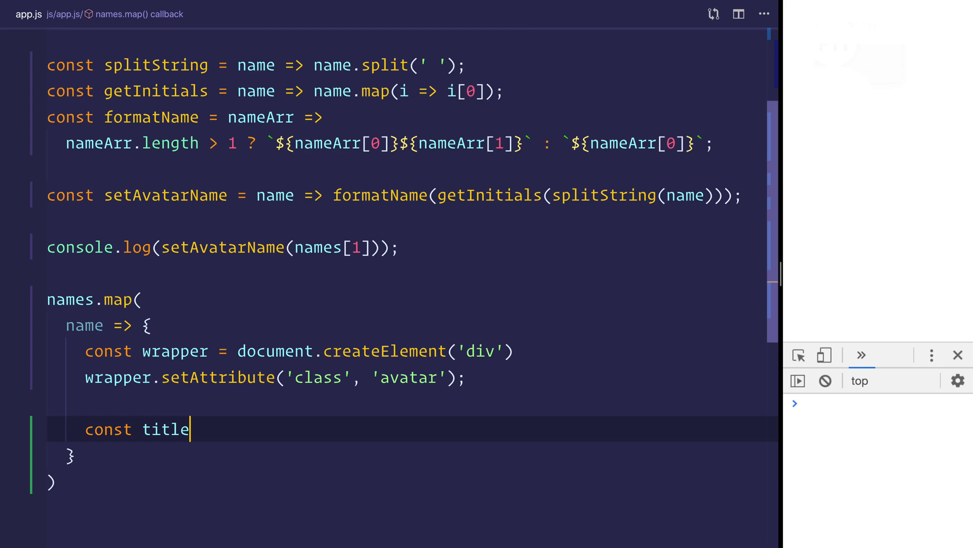
pyautogui.write("El = document.createElement('h2")
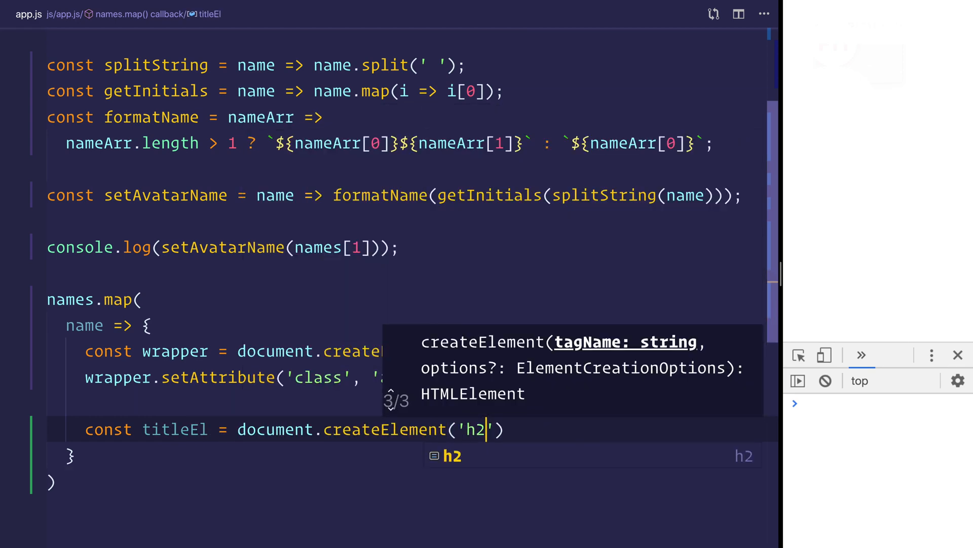
pyautogui.press('Enter')
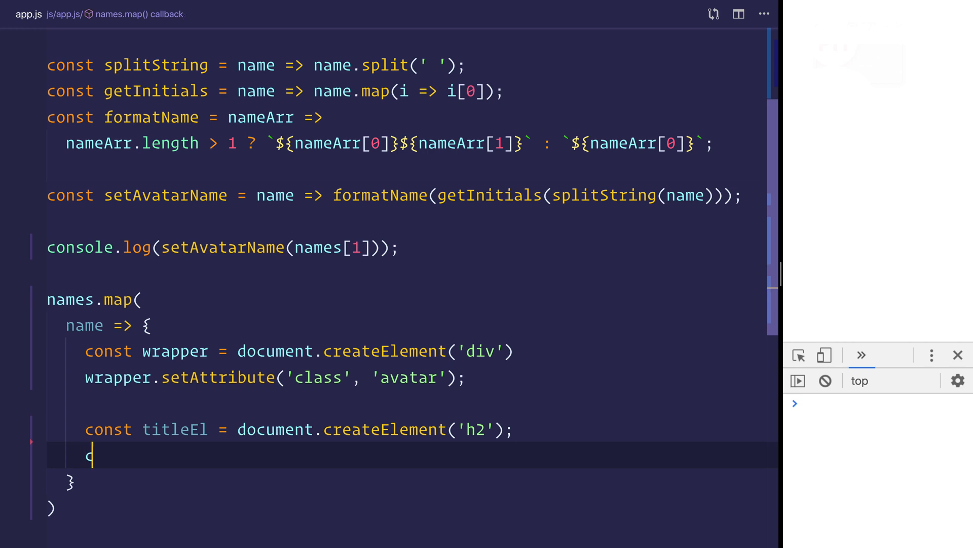
pyautogui.write('const titleText =')
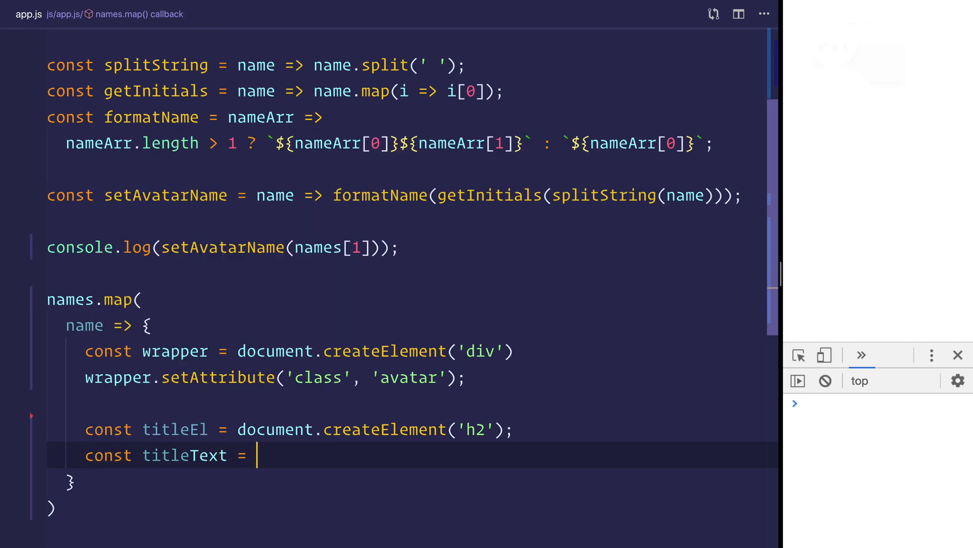
pyautogui.write('document.createTextNode(')
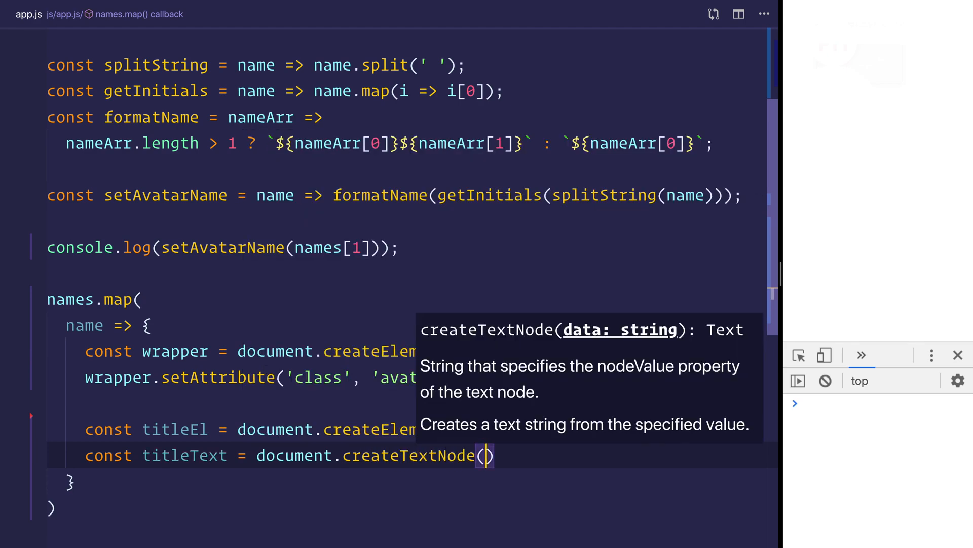
pyautogui.write('setS')
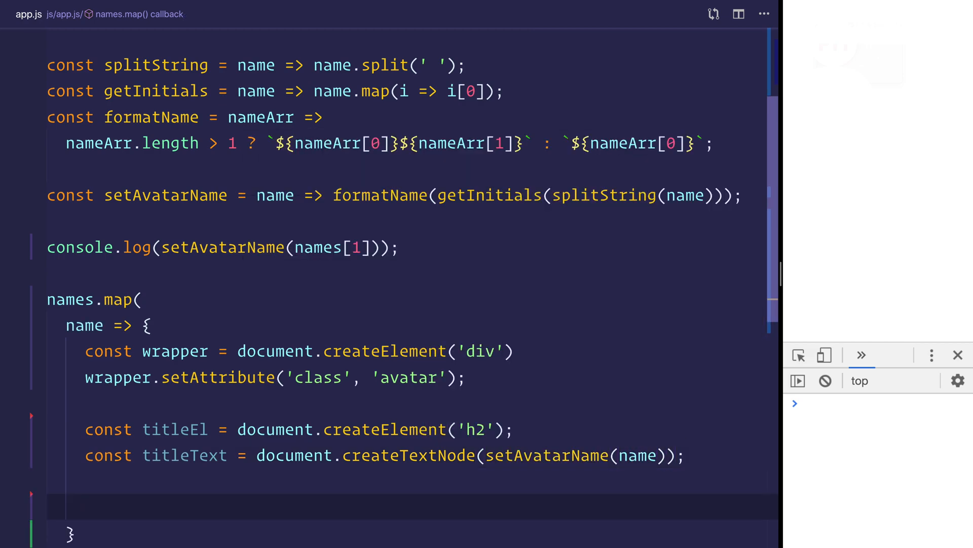
pyautogui.write('titleEl.append')
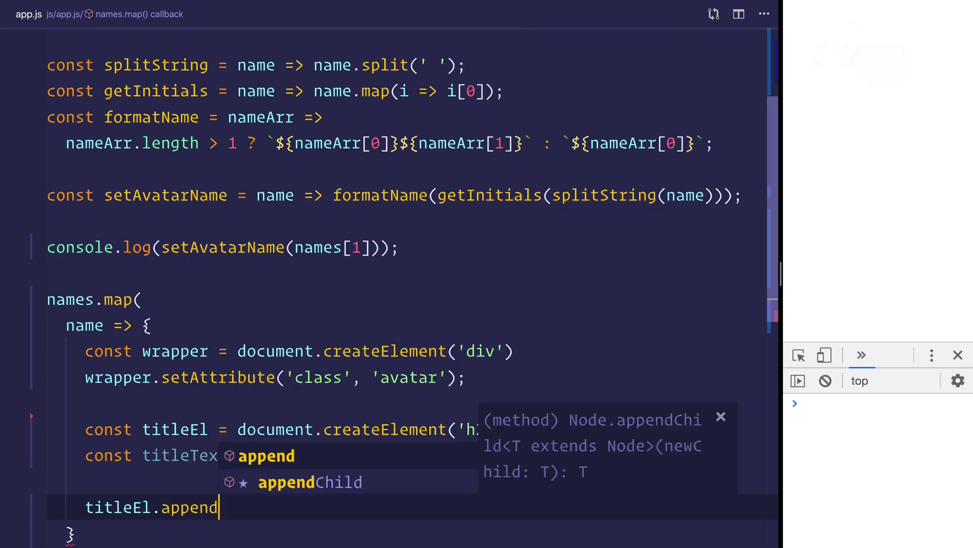
pyautogui.write('Child(te')
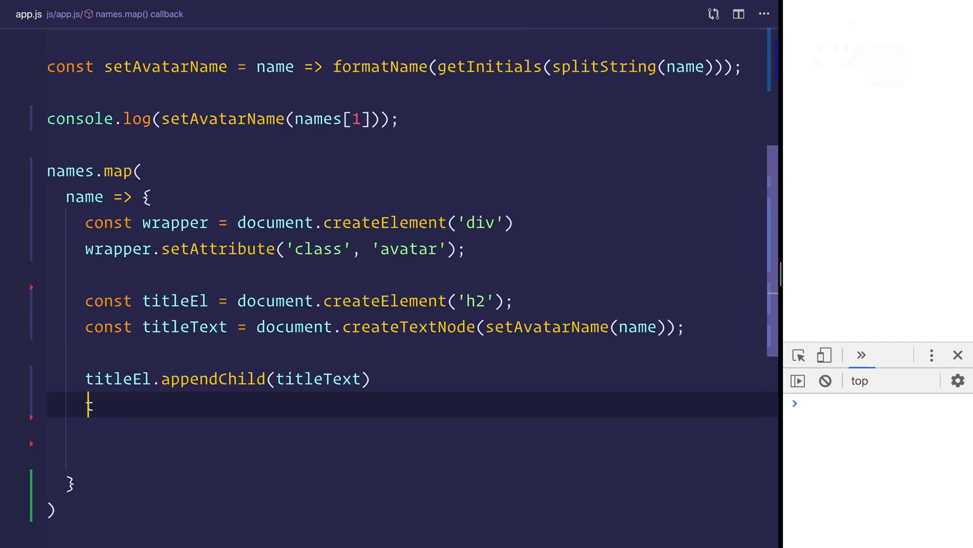
pyautogui.write("titleEl.setAttribute('class', 'avatar__name');")
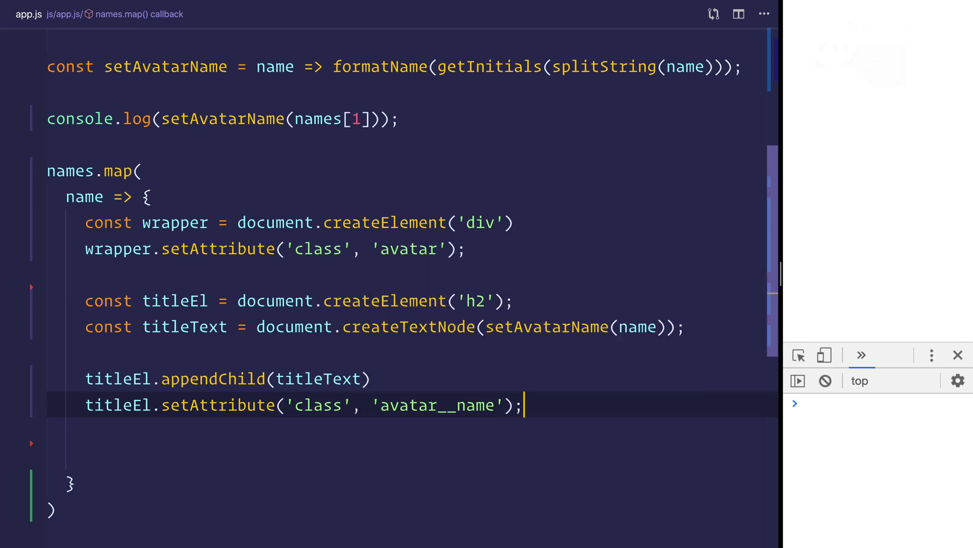
# Append titleEl to wrapper and wrapper to document.body so the page lists PH, IS, R, AM.
pyautogui.write('wrapper.appendChild')
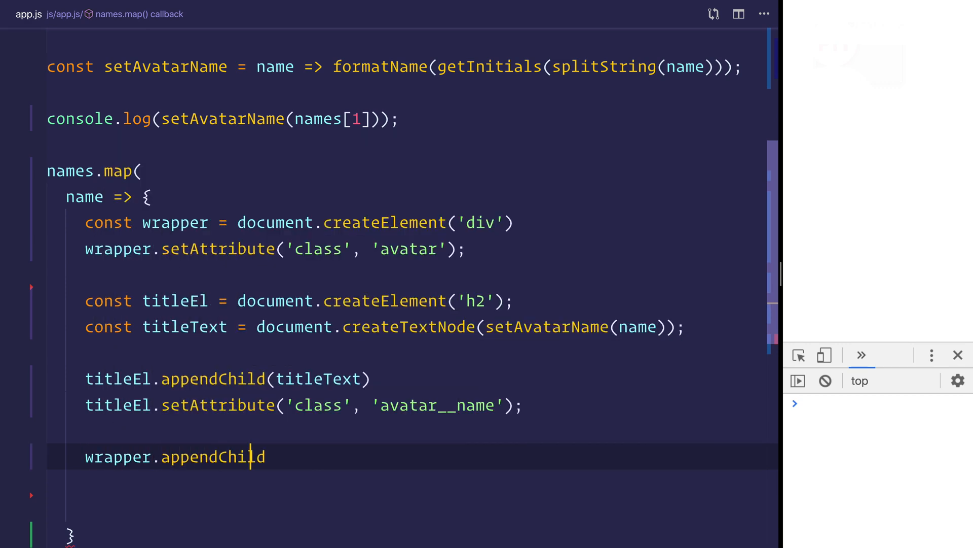
pyautogui.write('(titleEl);')
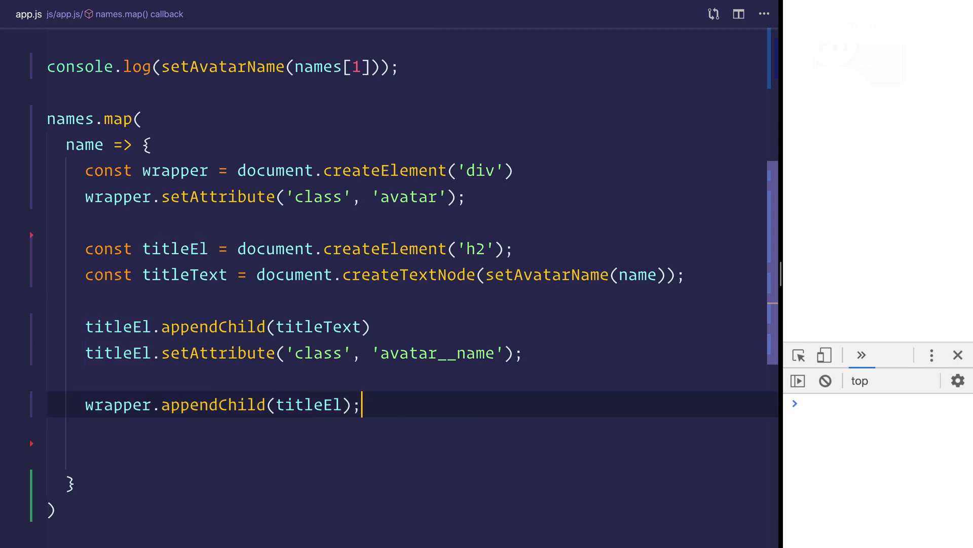
pyautogui.write('document.body.appendChild(')
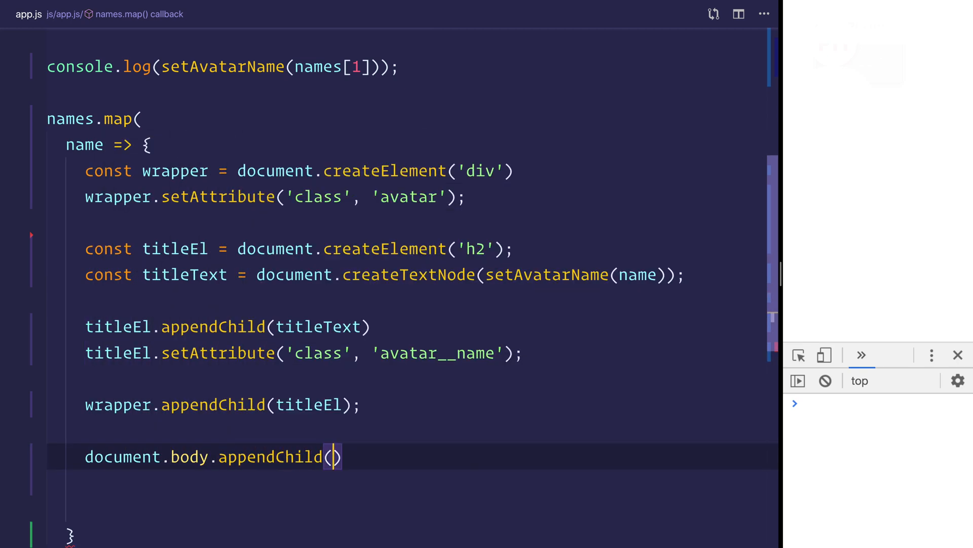
pyautogui.write('wrapper')
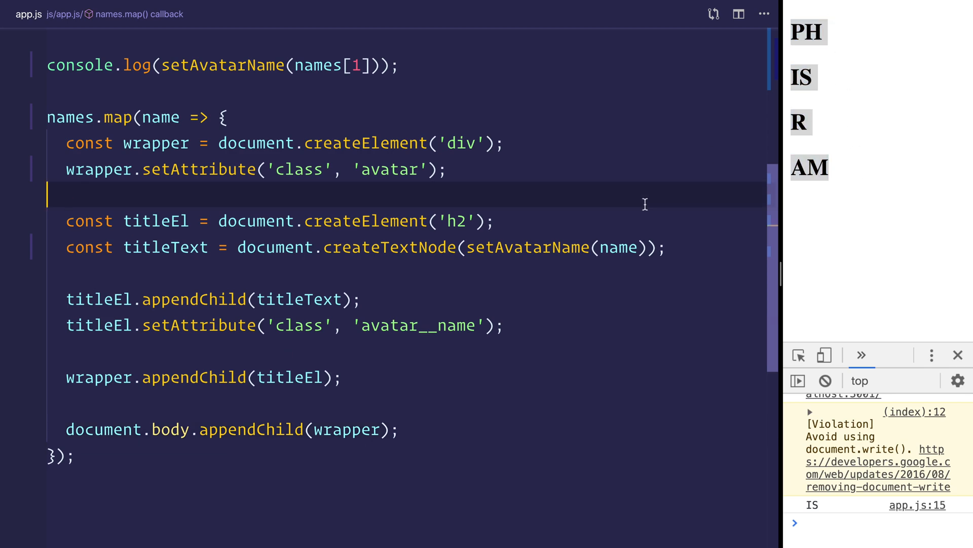
# In index.css style .avatar as a 50px red circle with centred white text.
pyautogui.write('ind')
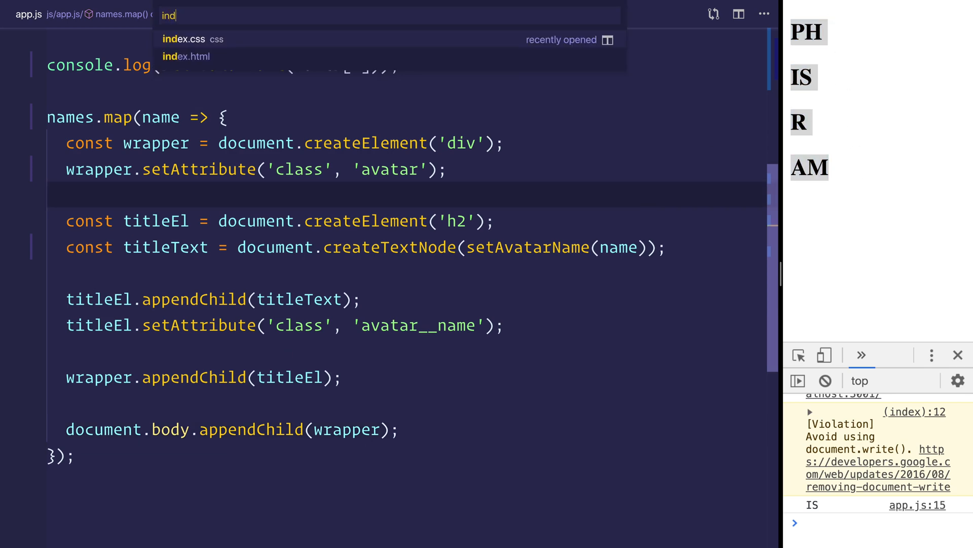
pyautogui.click(183, 38)
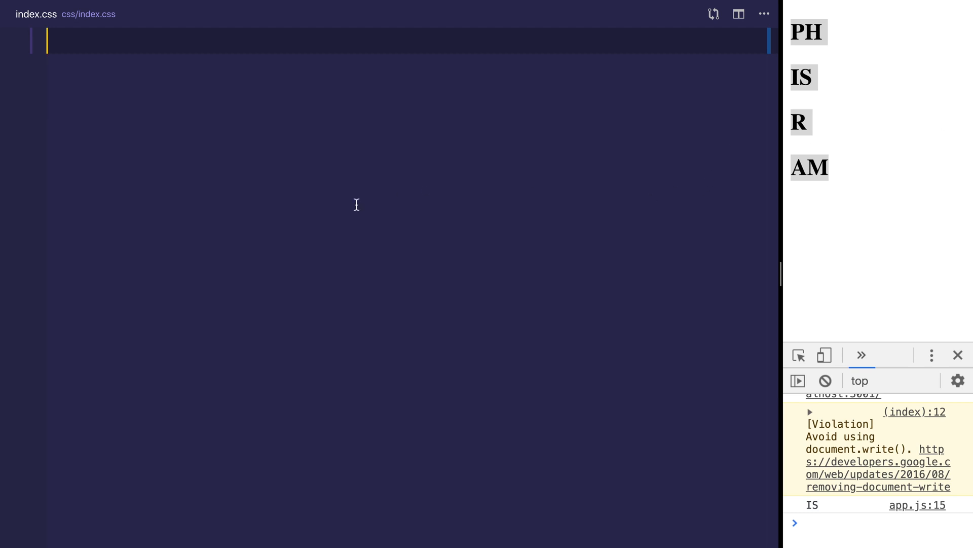
pyautogui.write('.avatar {')
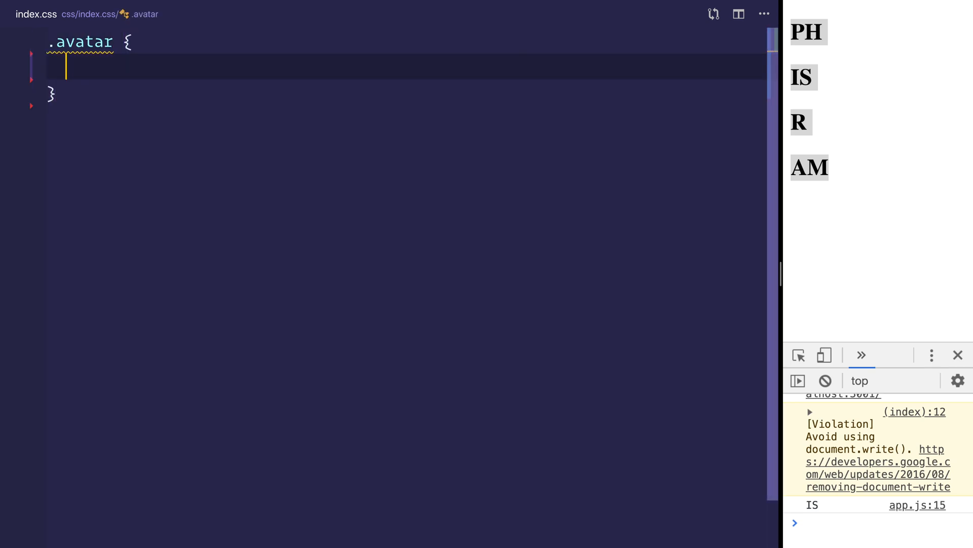
pyautogui.write('width: 50px;')
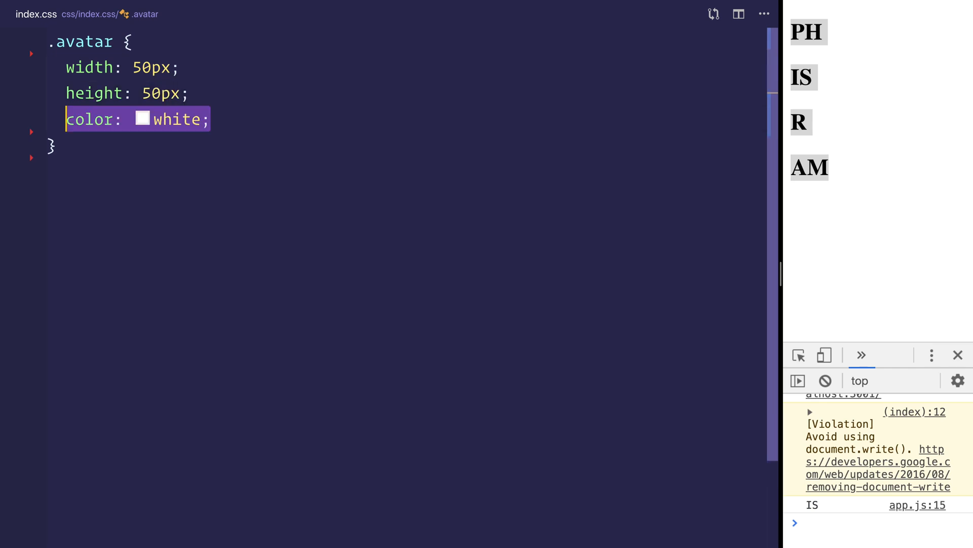
pyautogui.write('bor')
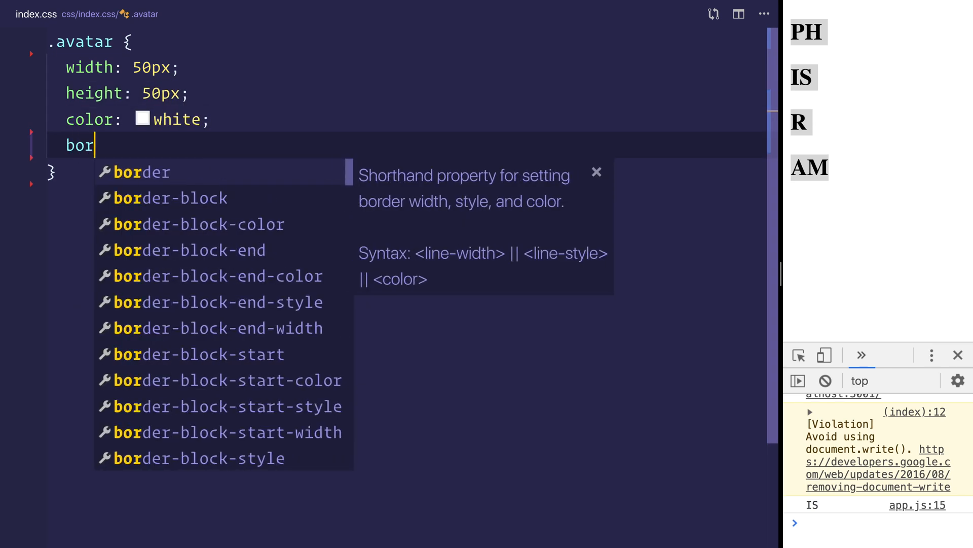
pyautogui.write('der-radius: :')
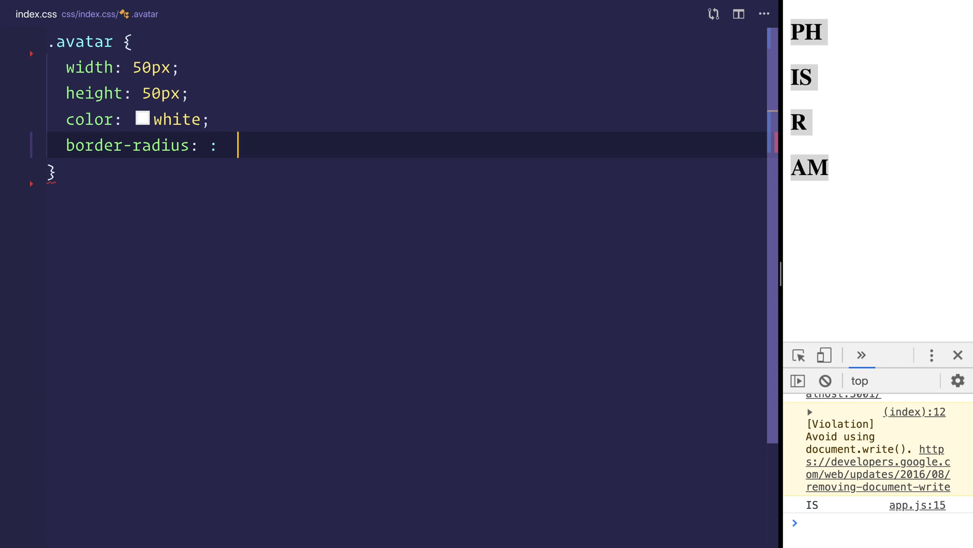
pyautogui.write('50%;')
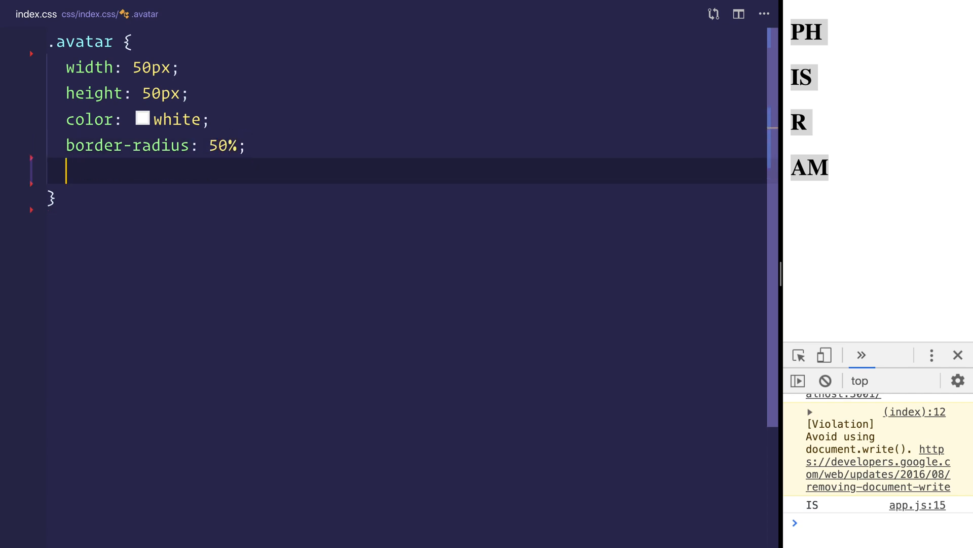
pyautogui.write('text-align: center;')
pyautogui.write('padding-top:')
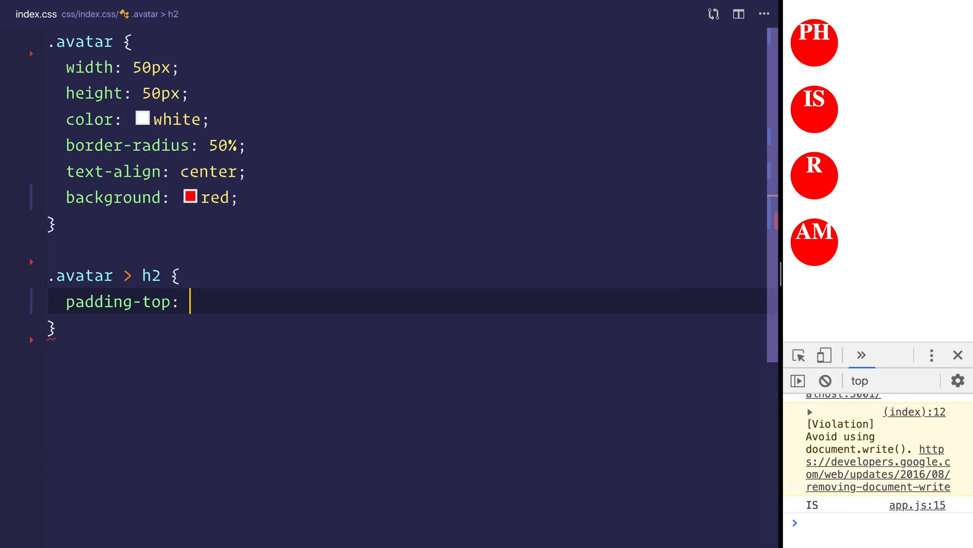
# Copy avatar__name from app.js and add an .avatar__name rule with padding-top 10px.
pyautogui.click(35, 13)
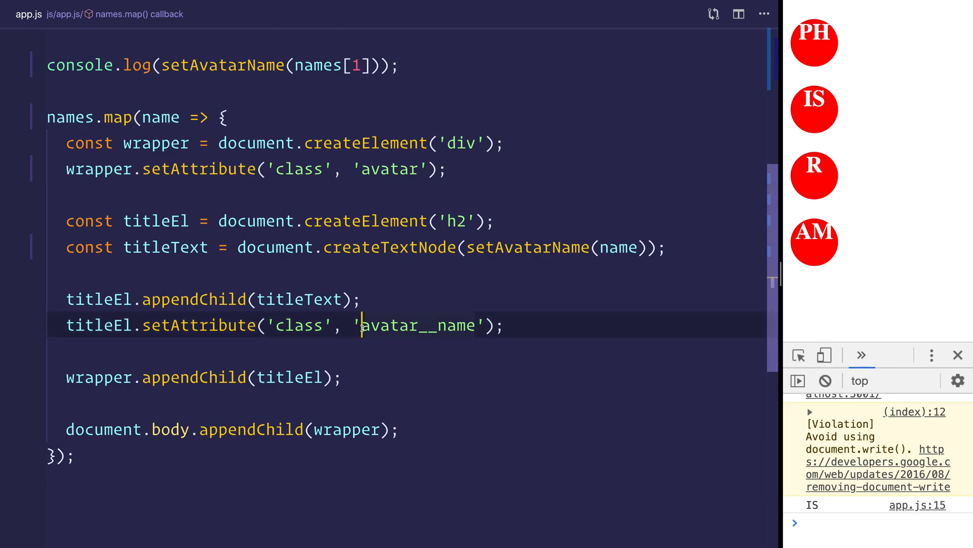
pyautogui.doubleClick(418, 324)
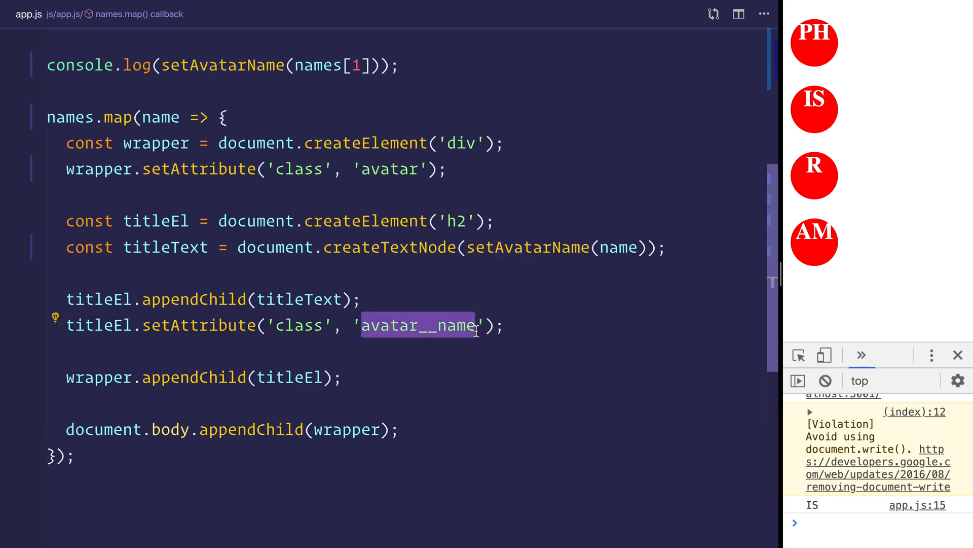
pyautogui.moveTo(408, 345)
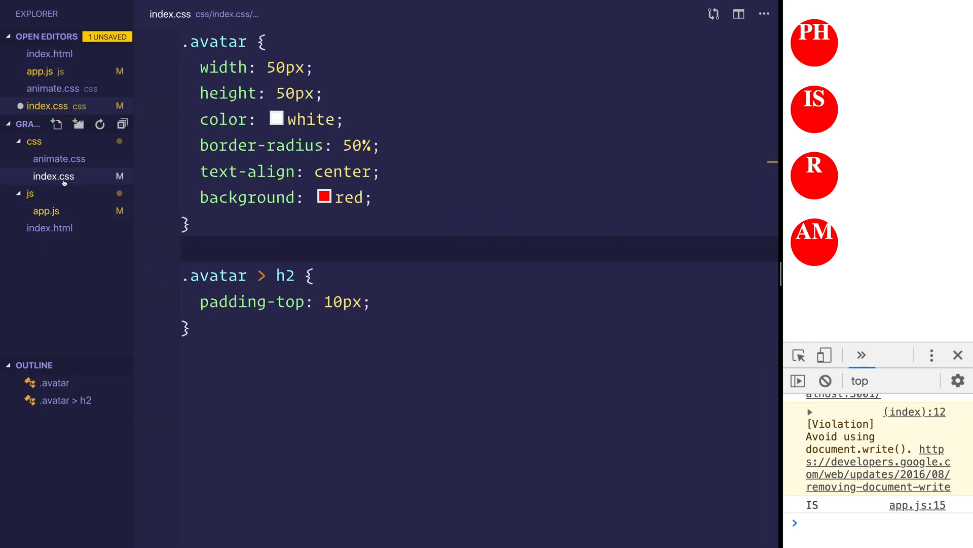
pyautogui.write('.avatar__name')
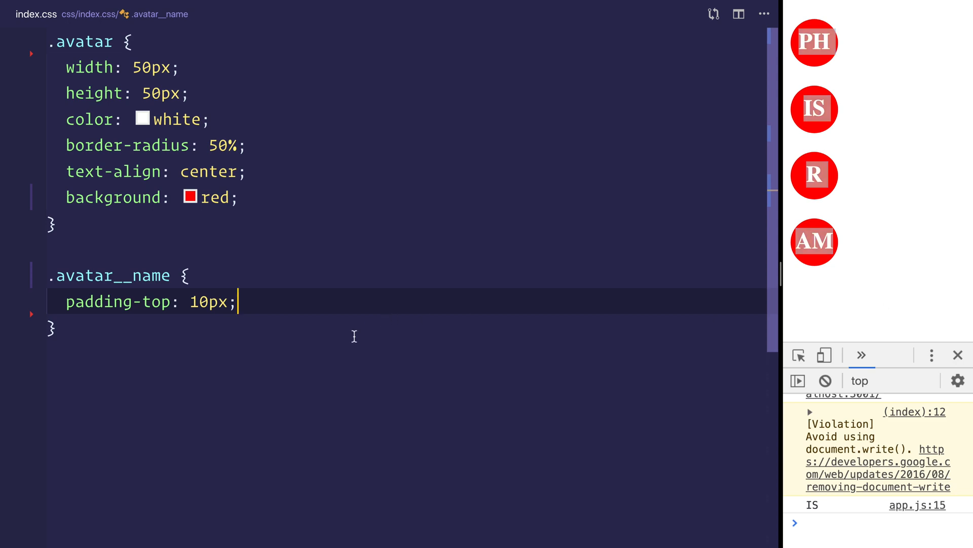
pyautogui.click(53, 223)
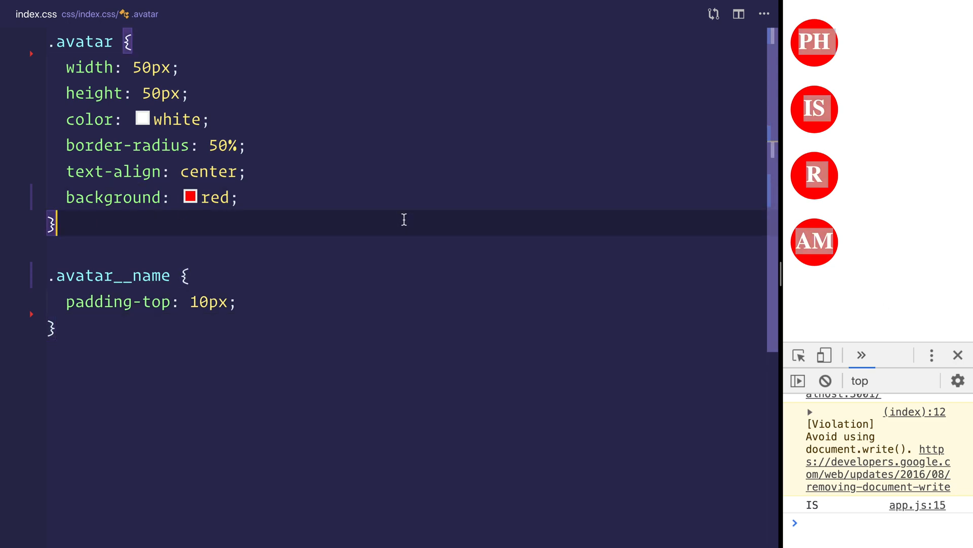
# Add .avatar:hover with box-shadow 0px 0px 10px rgba(0, 0, 0, 0.6) and begin a transition on .avatar.
pyautogui.write('.avvatar:hover {')
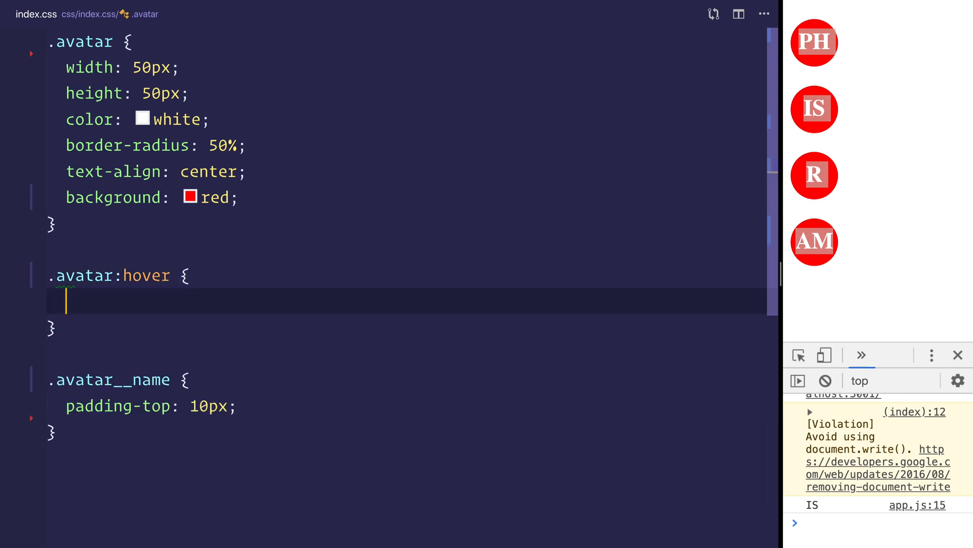
pyautogui.write('box-shadow: 0px 0px 10px')
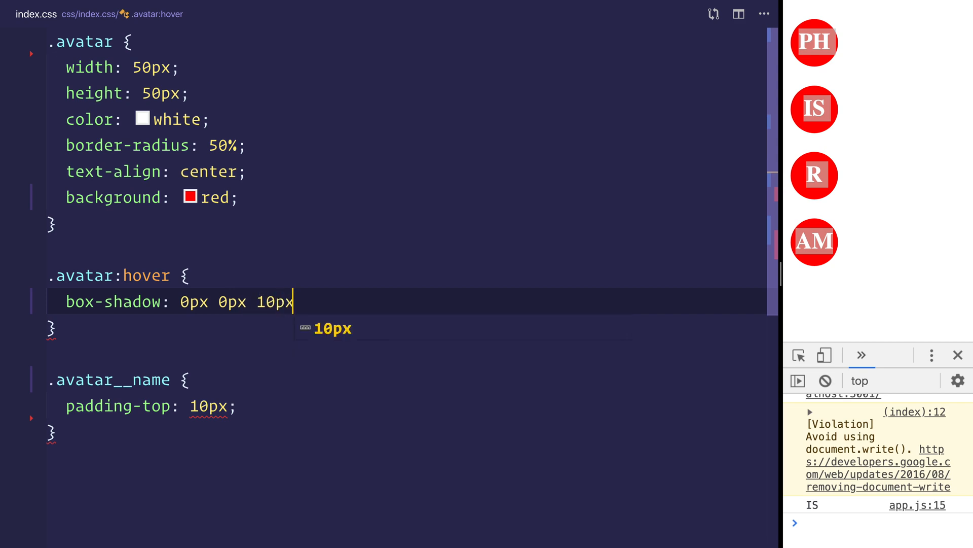
pyautogui.write('rgba(0,')
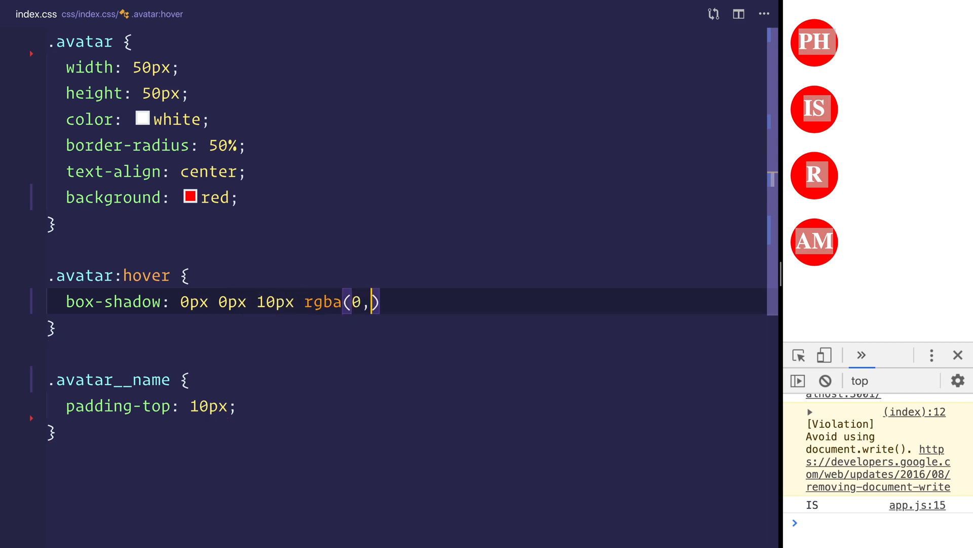
pyautogui.write('0,0,0.6')
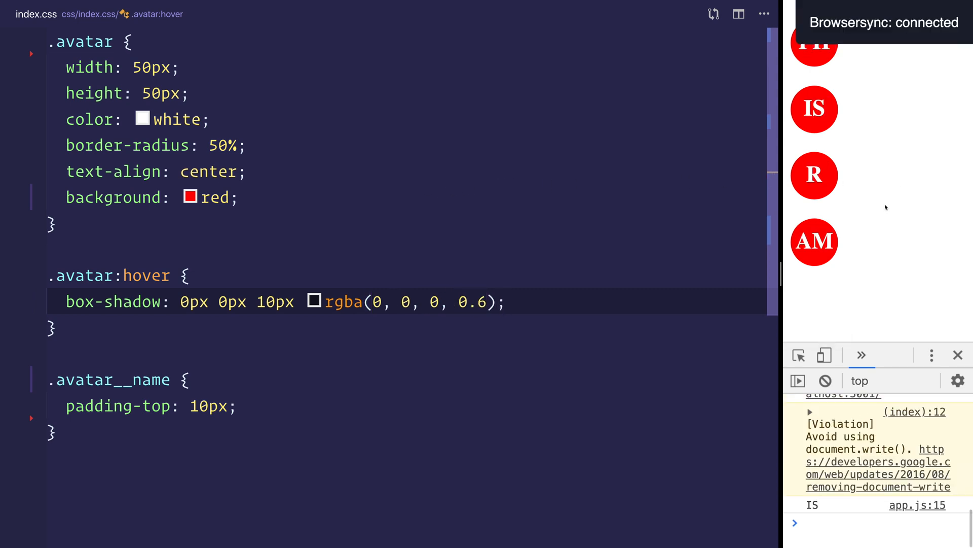
pyautogui.moveTo(829, 188)
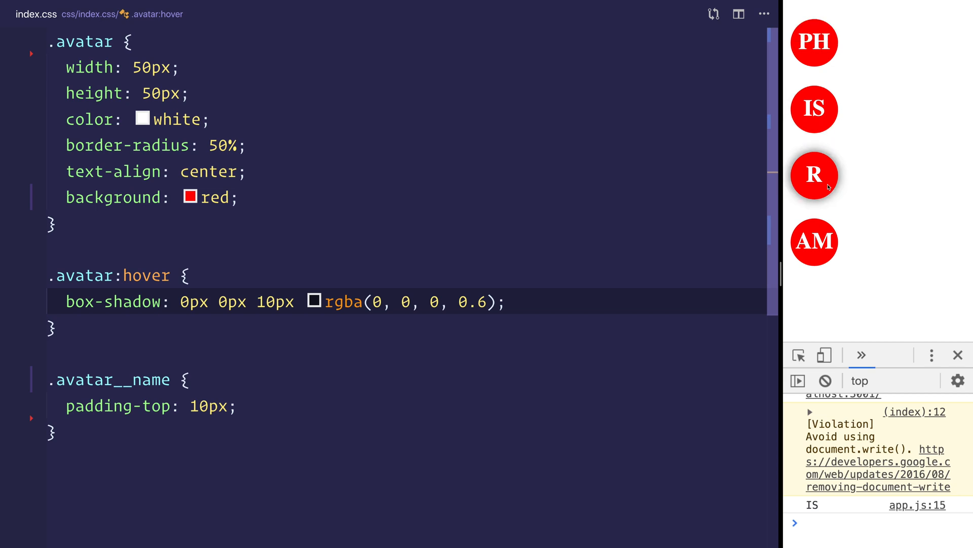
pyautogui.moveTo(272, 202)
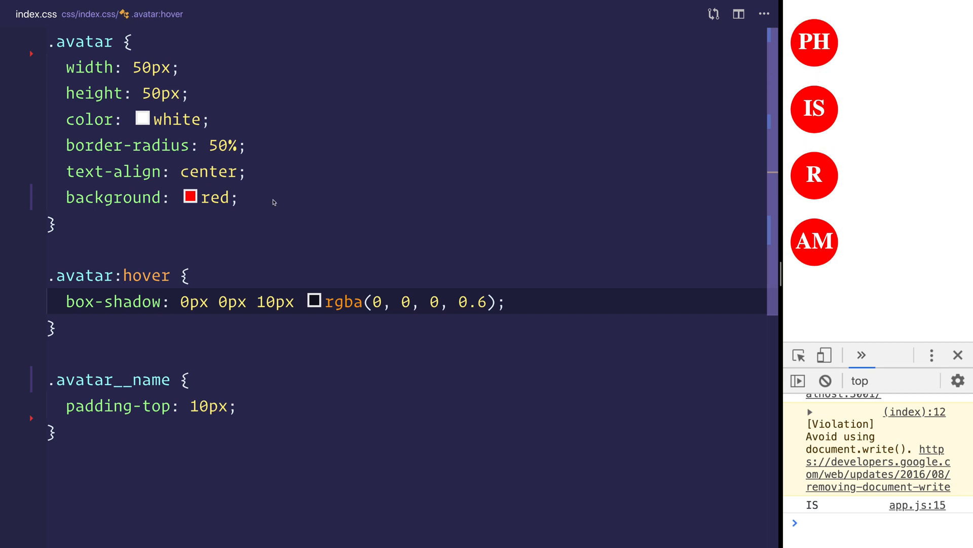
pyautogui.write('transform:')
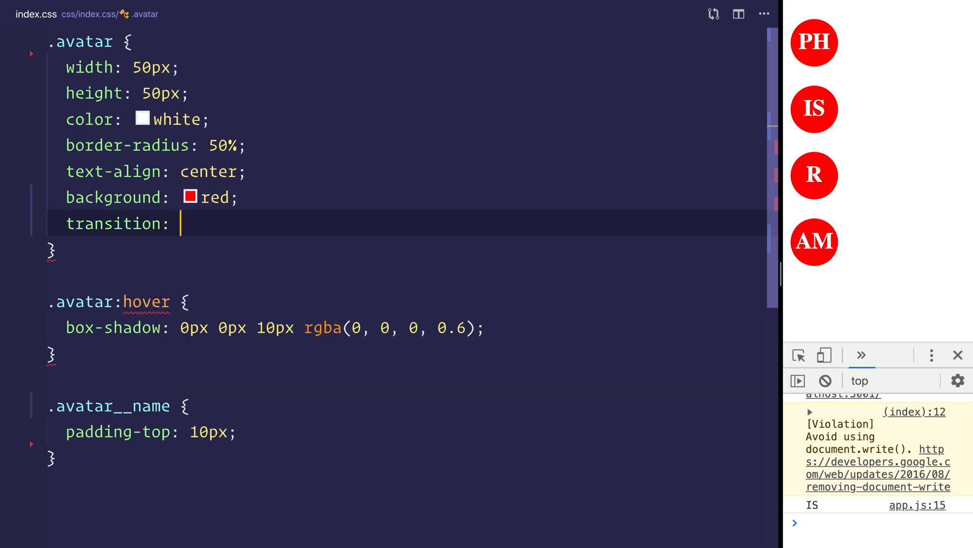
# Set .avatar transition to 1s cubic-bezier(0.075, 0.82, 0.165, 1) to animate the hover shadow.
pyautogui.write('1s cubic-bezier(0.075, 0.82, 0.165, 1);')
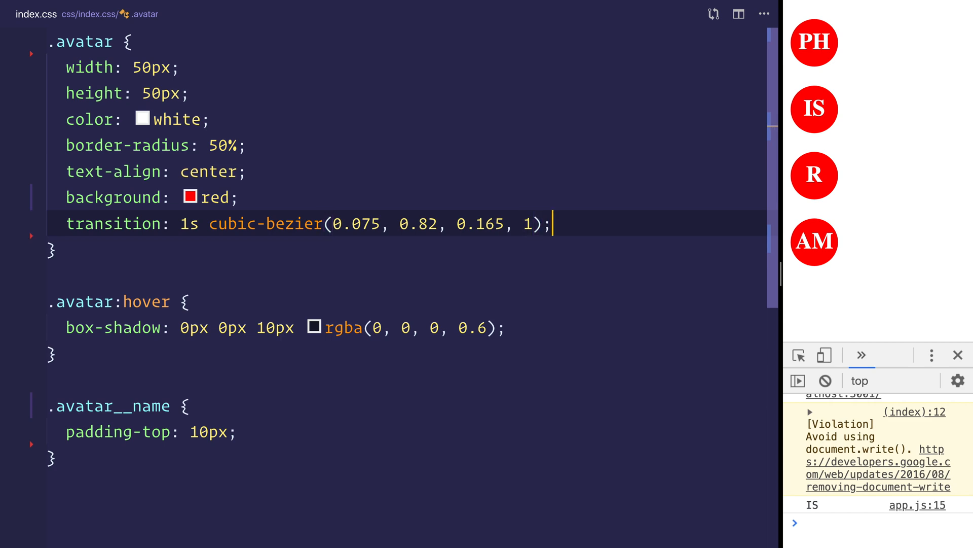
pyautogui.moveTo(900, 287)
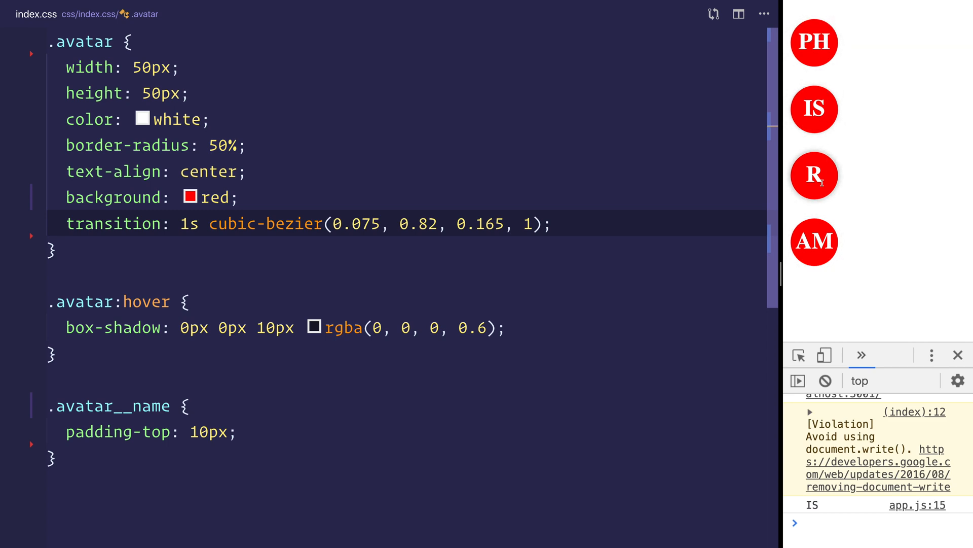
pyautogui.moveTo(814, 254)
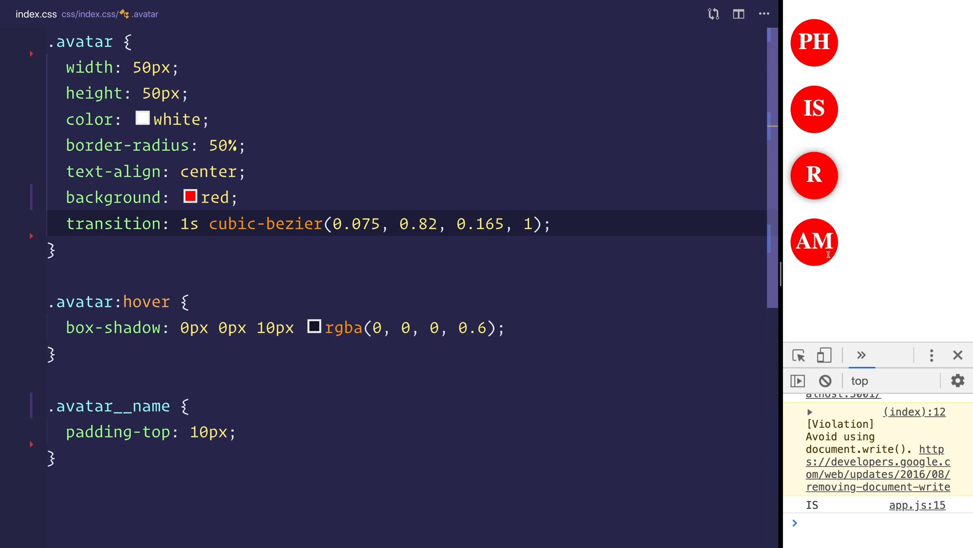
pyautogui.moveTo(814, 43)
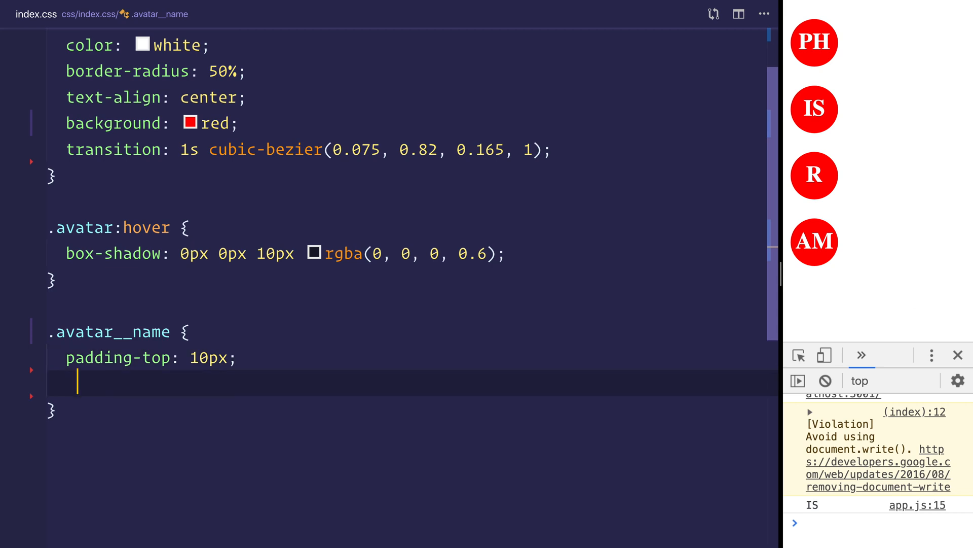
# Add a system sans-serif font-family stack (-apple-system, BlinkMacSystemFont, 'Segoe UI', Roboto...) to .avatar__name.
pyautogui.write("font-family: -apple-system, BlinkMacSystemFont, 'Segoe UI', Roboto, Oxygen, Ubuntu, Cantarell, 'Open Sans', 'Helvetica Neue', sans-serif;")
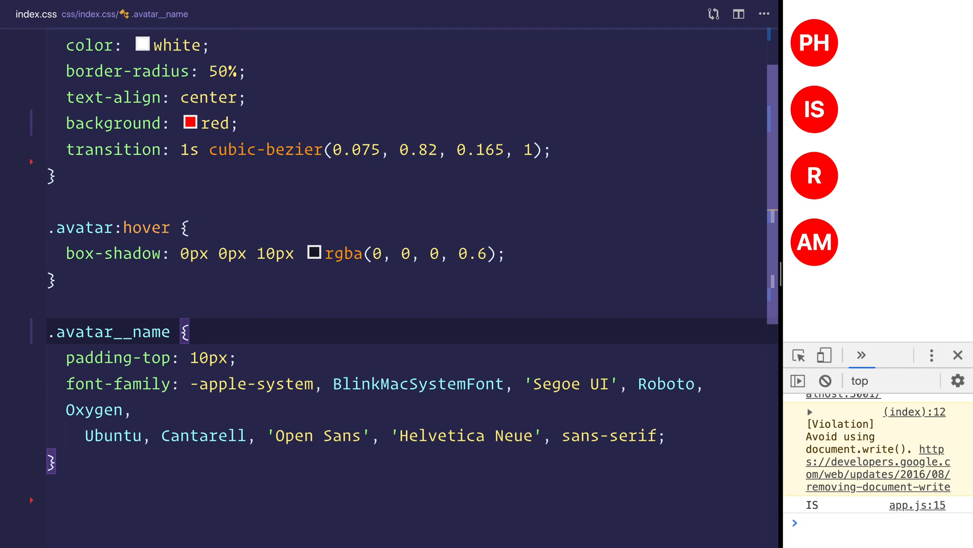
pyautogui.moveTo(590, 424)
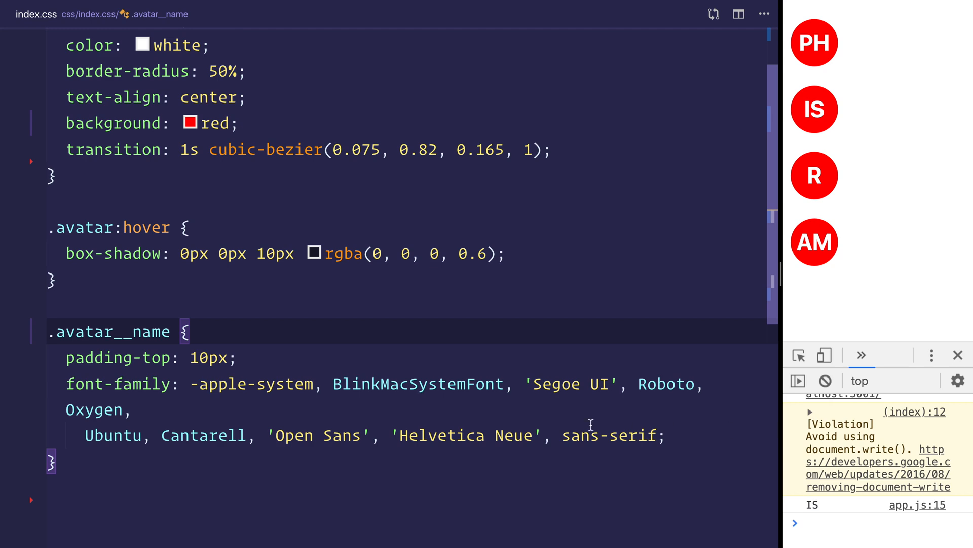
pyautogui.scroll(-3)
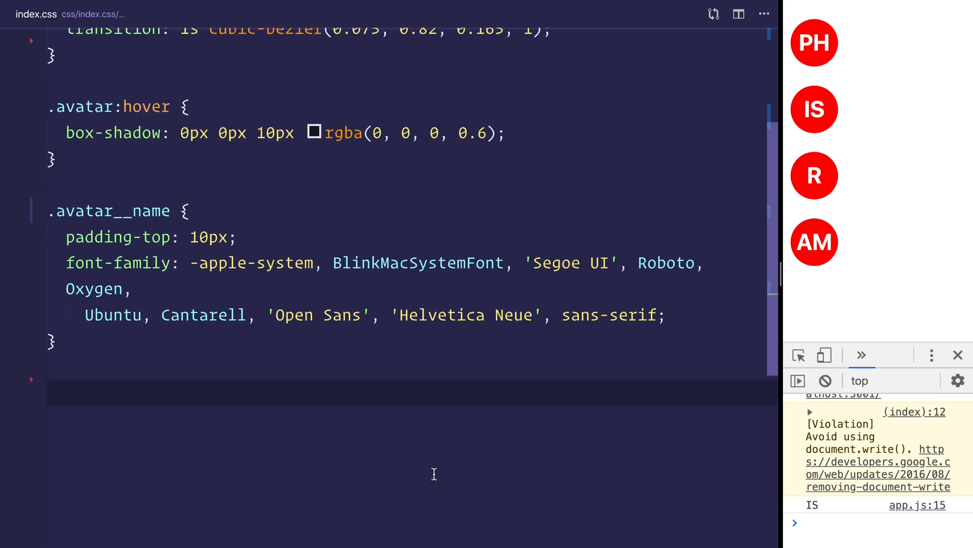
pyautogui.scroll(-3)
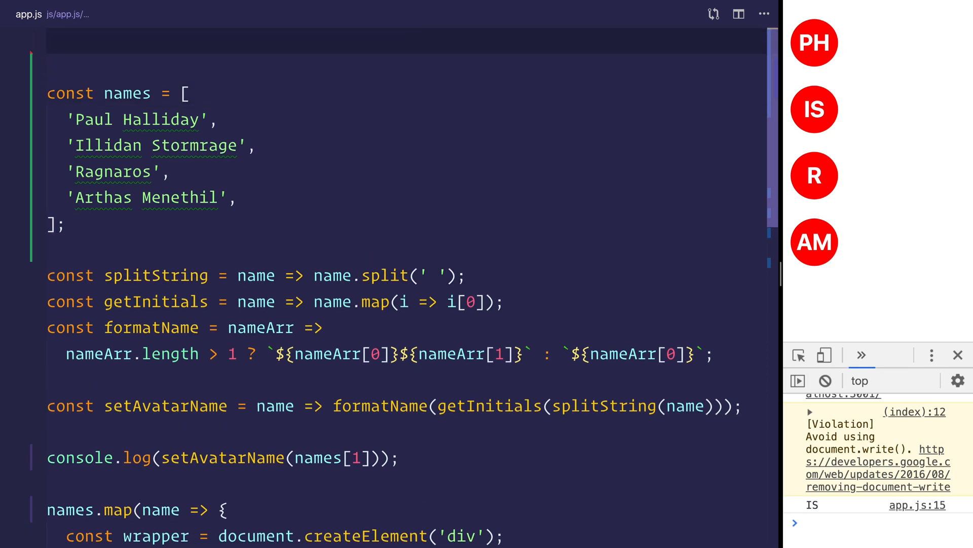
# Declare gradientClassList with 'red_yellow', 'purple', 'pink' and 'green'.
pyautogui.write('const gradien')
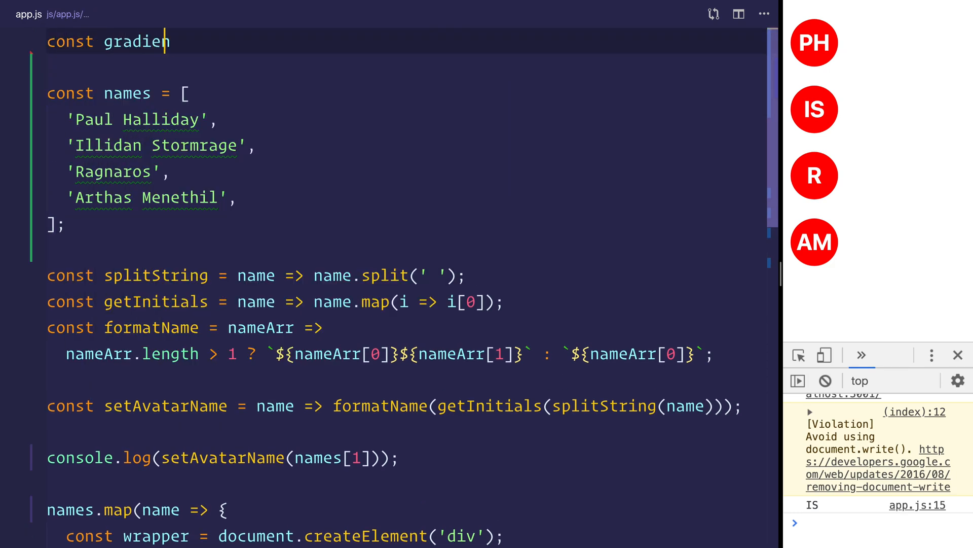
pyautogui.write('tClassList =')
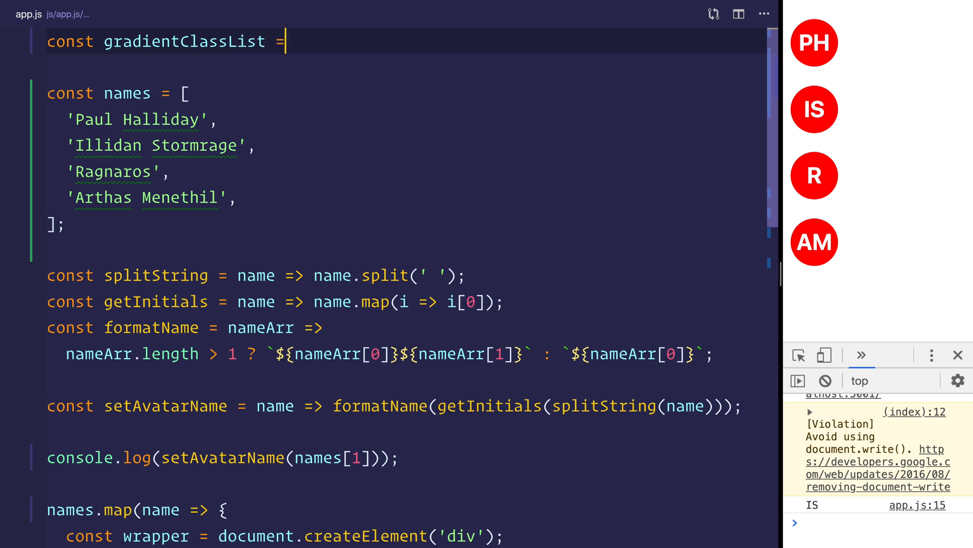
pyautogui.write("['red_ye']")
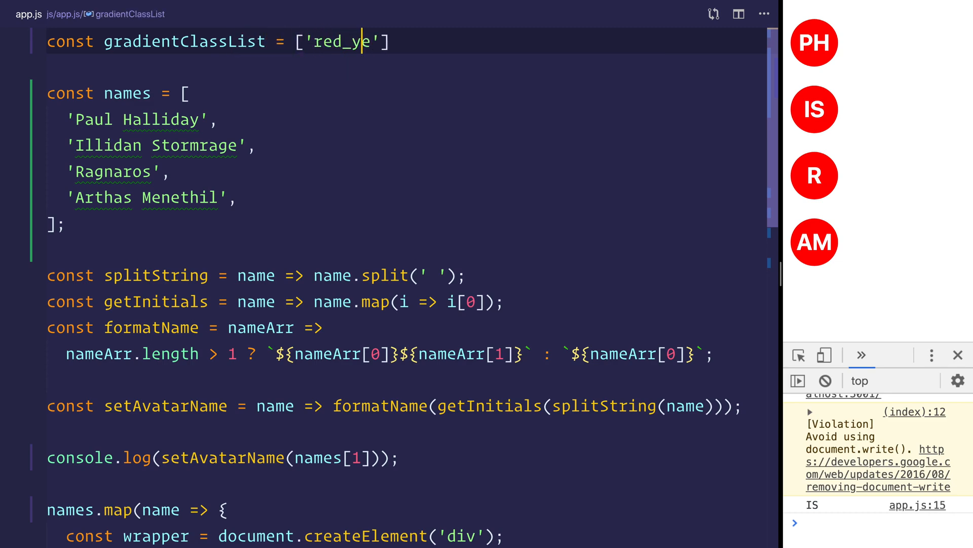
pyautogui.write("llow', 'purple_teal',")
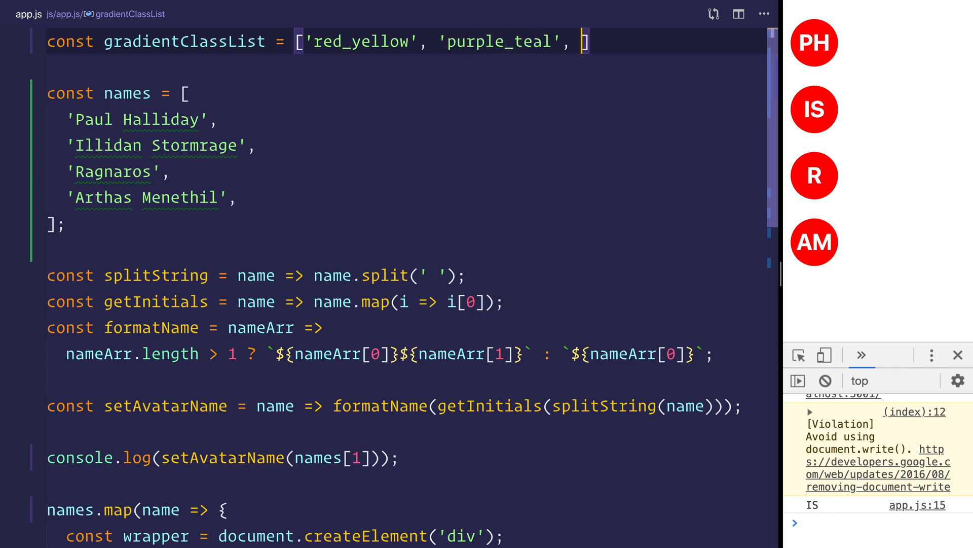
pyautogui.write("'pink', 'green'")
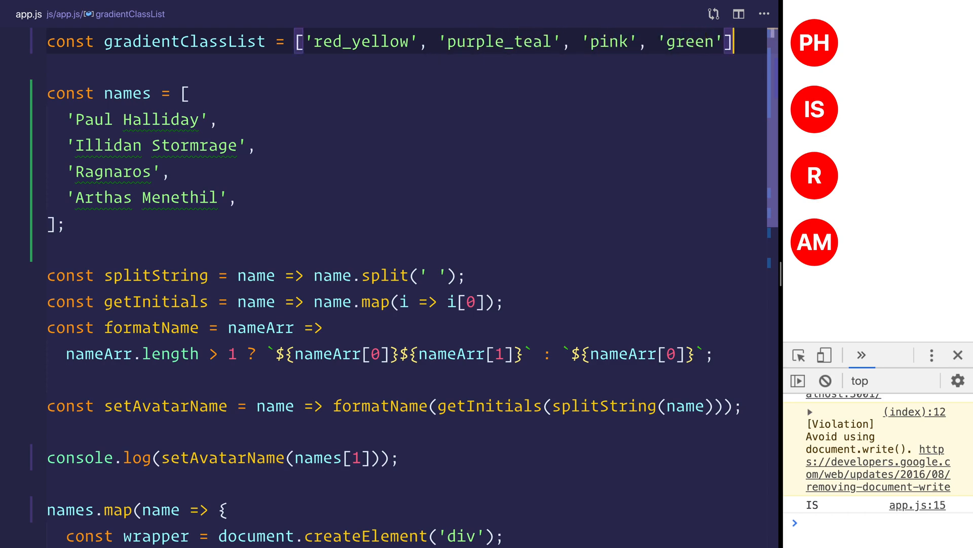
# Define getRandomGradient returning gradientClassList[Math.floor(Math.random() * gradientClassList.length)].
pyautogui.write('const getRandomGr')
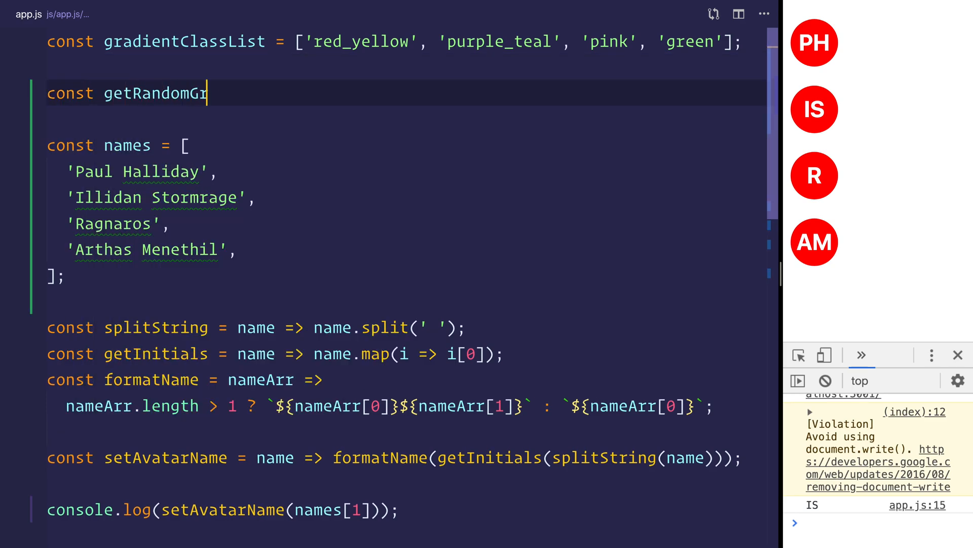
pyautogui.write('adient = () =>')
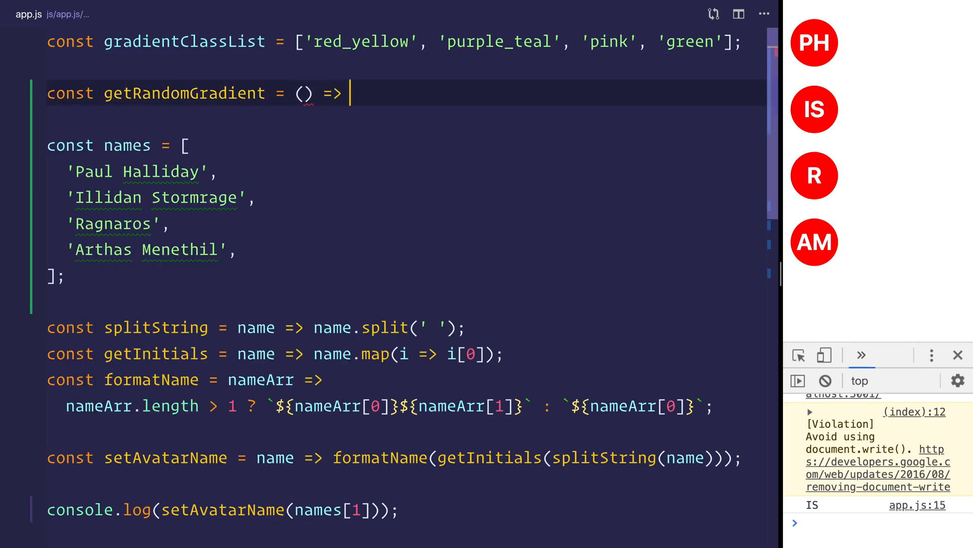
pyautogui.write('gradientClassList[')
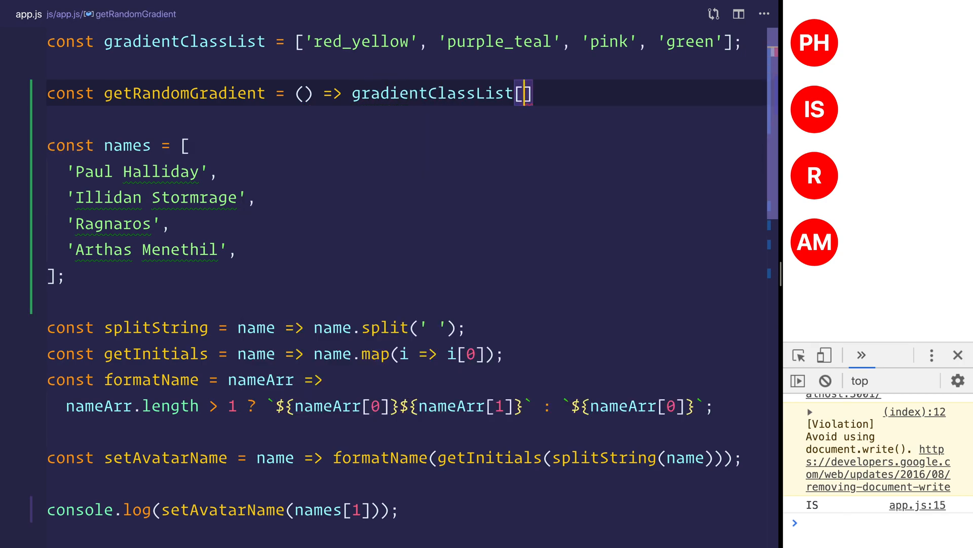
pyautogui.write('Math.flor')
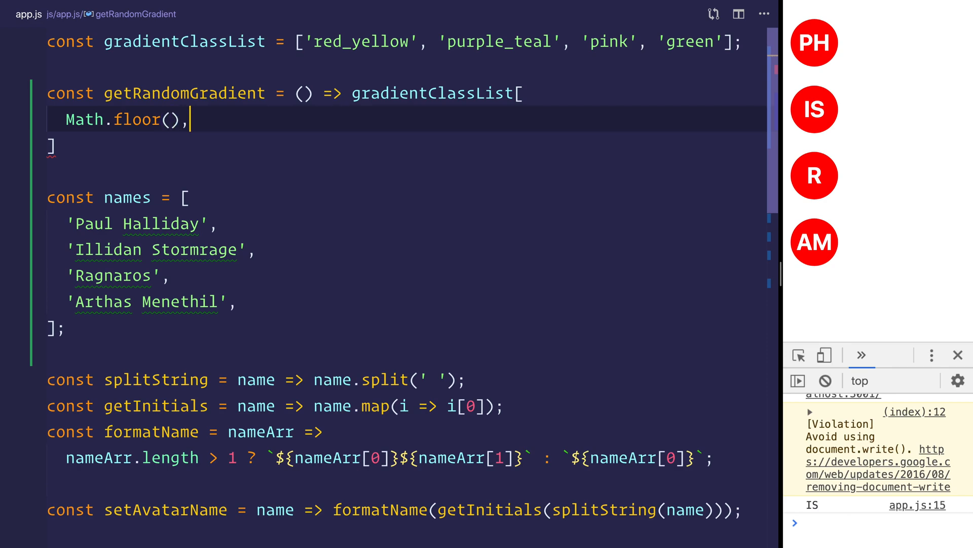
pyautogui.write('Math.random(')
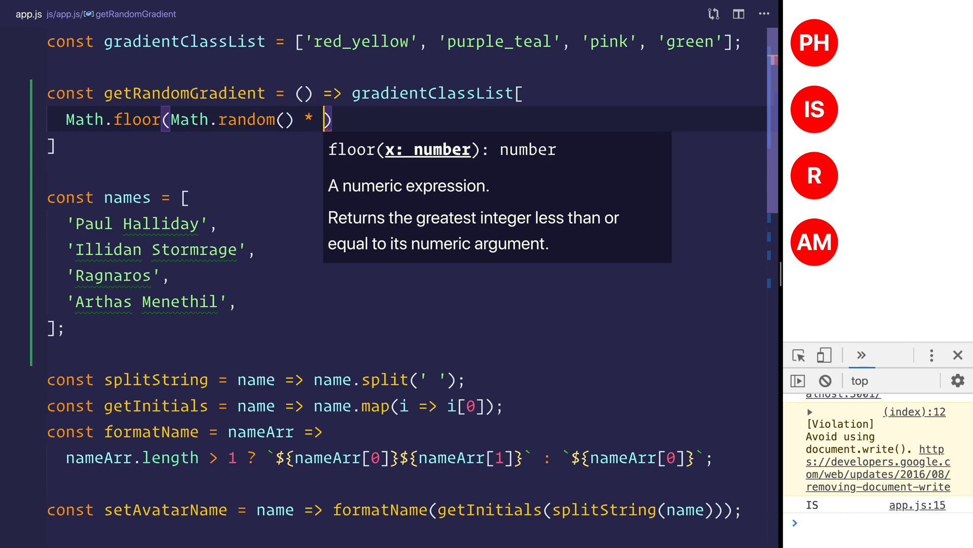
pyautogui.write('gradientClassList.lenth')
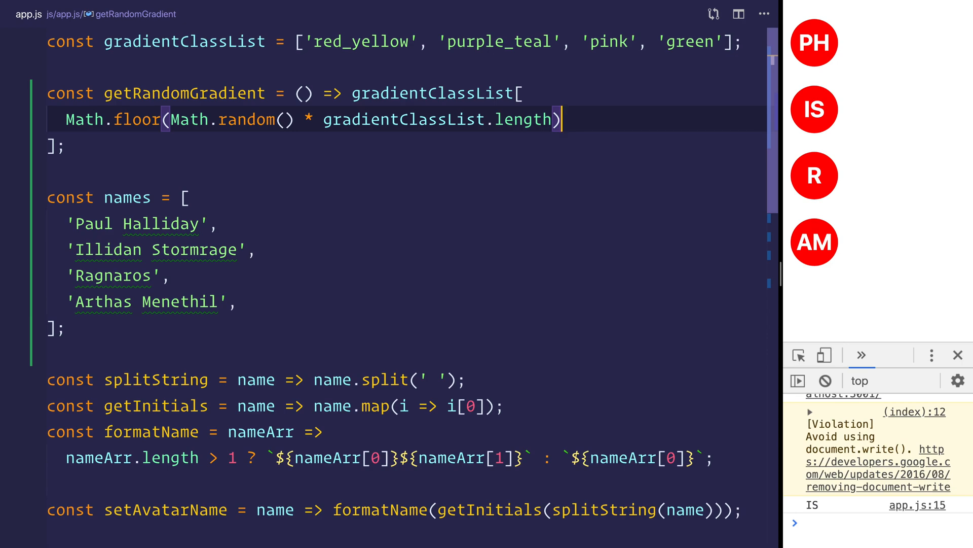
pyautogui.scroll(-3)
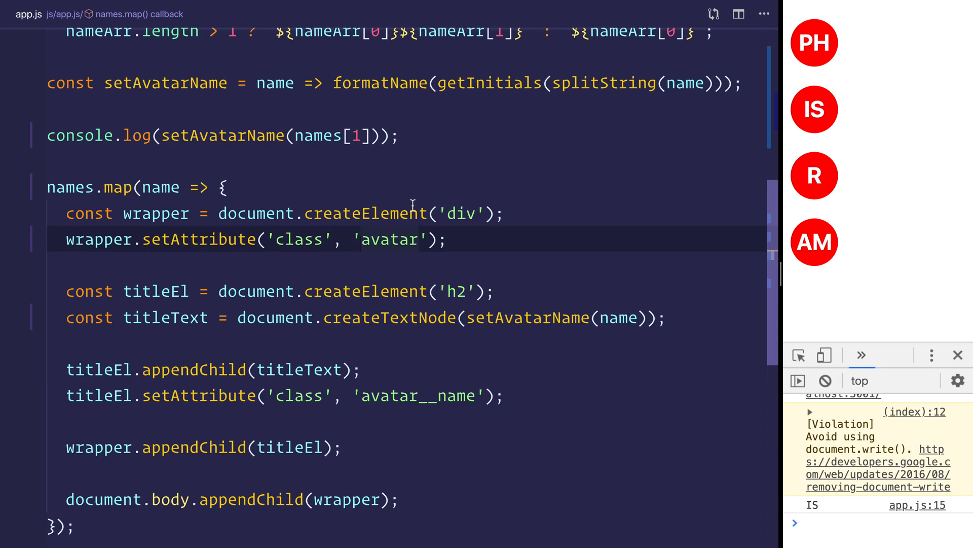
# Set the wrapper class to the template literal `avatar gradient__${getRandomGradient()}`.
pyautogui.write('g')
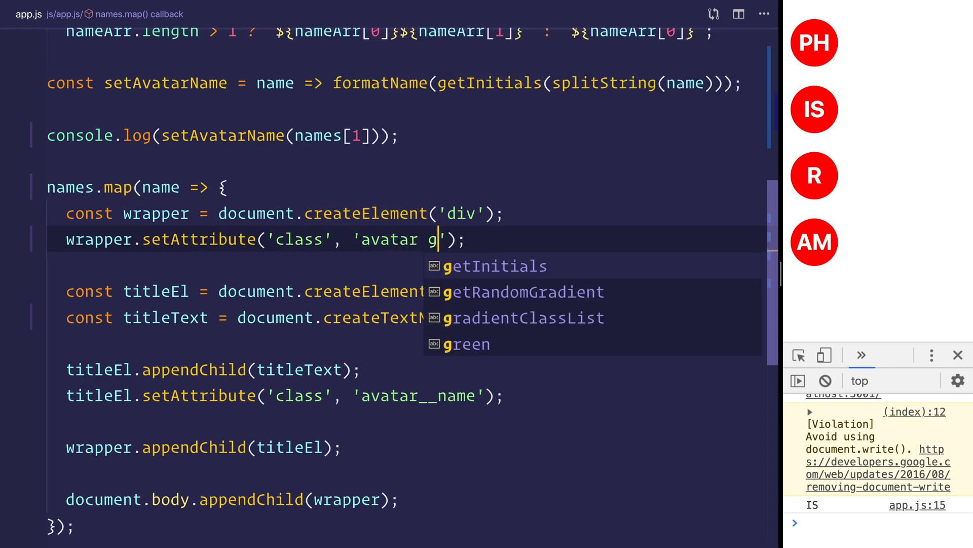
pyautogui.write('radient__')
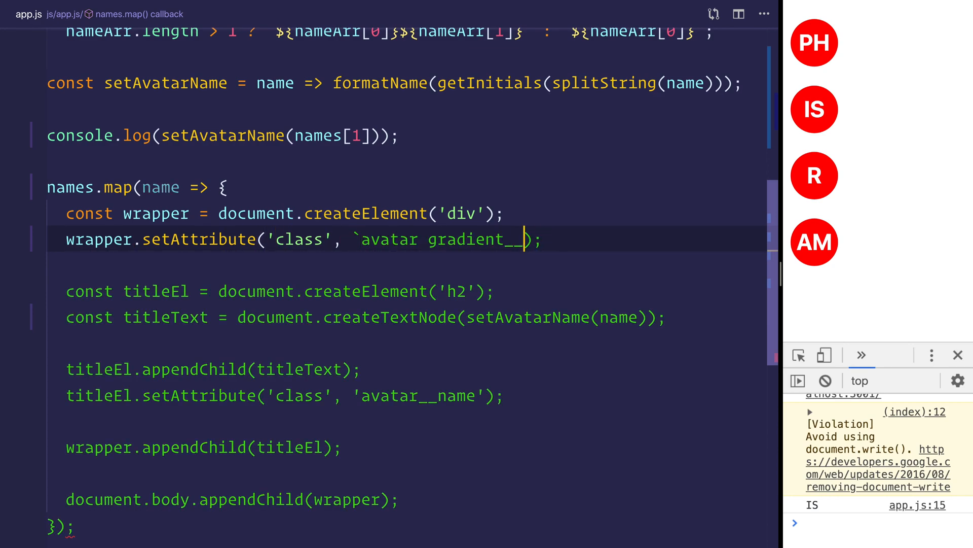
pyautogui.write('${getRandomGradient()}`')
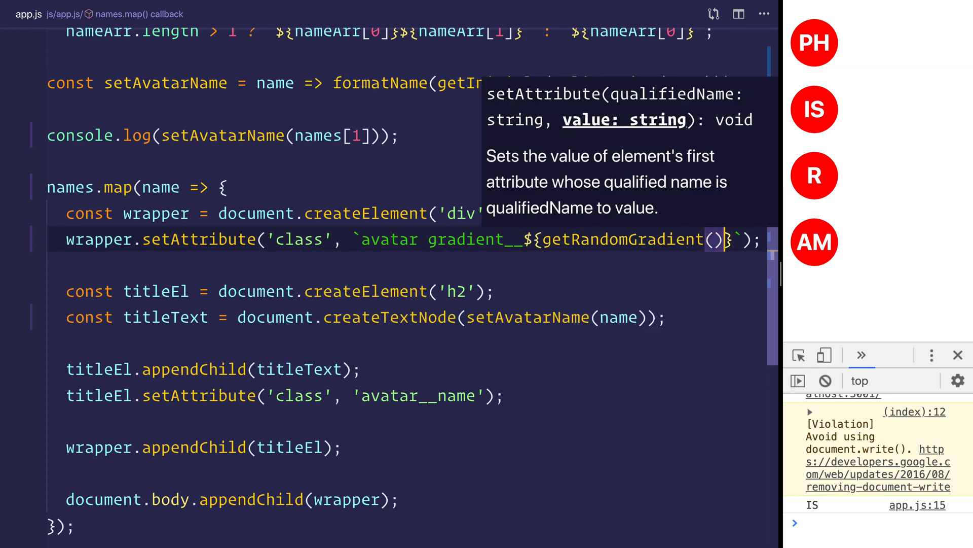
pyautogui.scroll(-3)
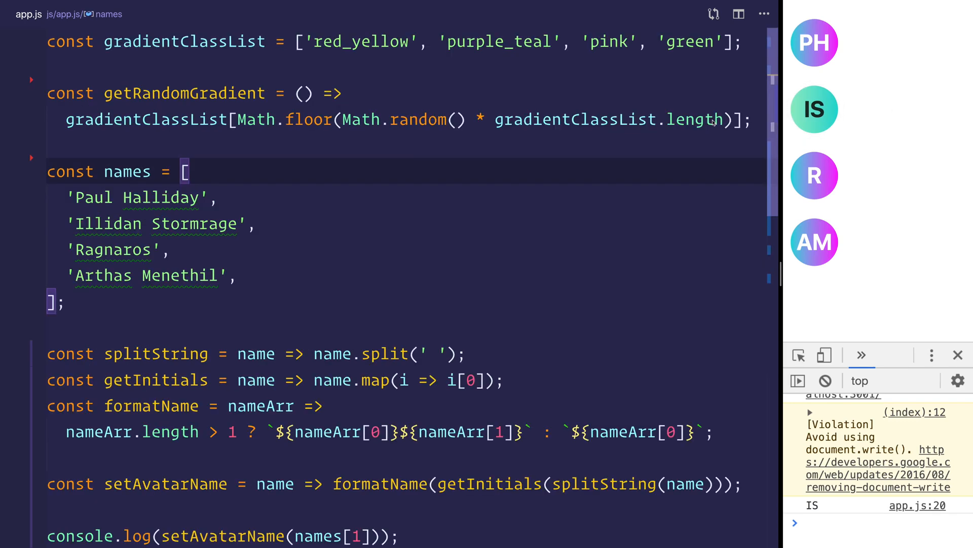
pyautogui.moveTo(664, 136)
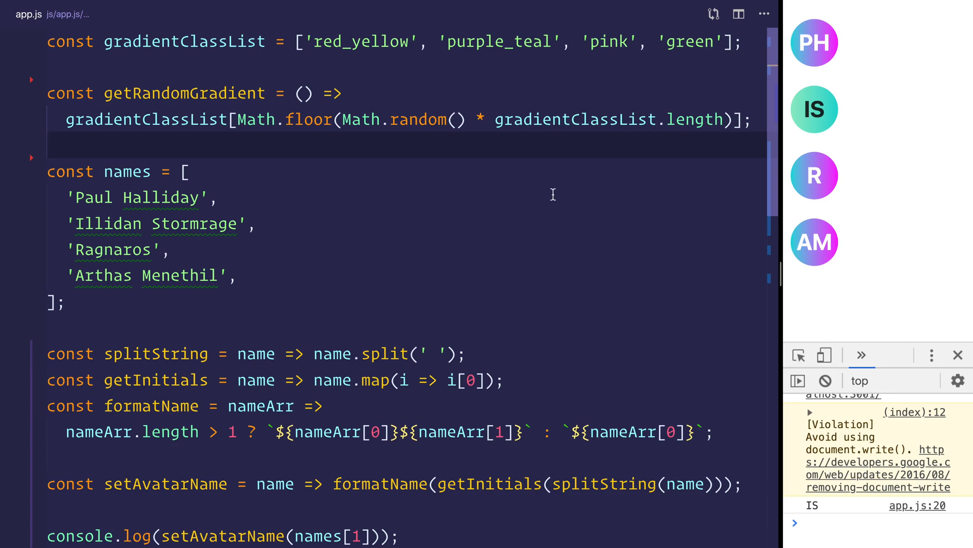
pyautogui.scroll(-3)
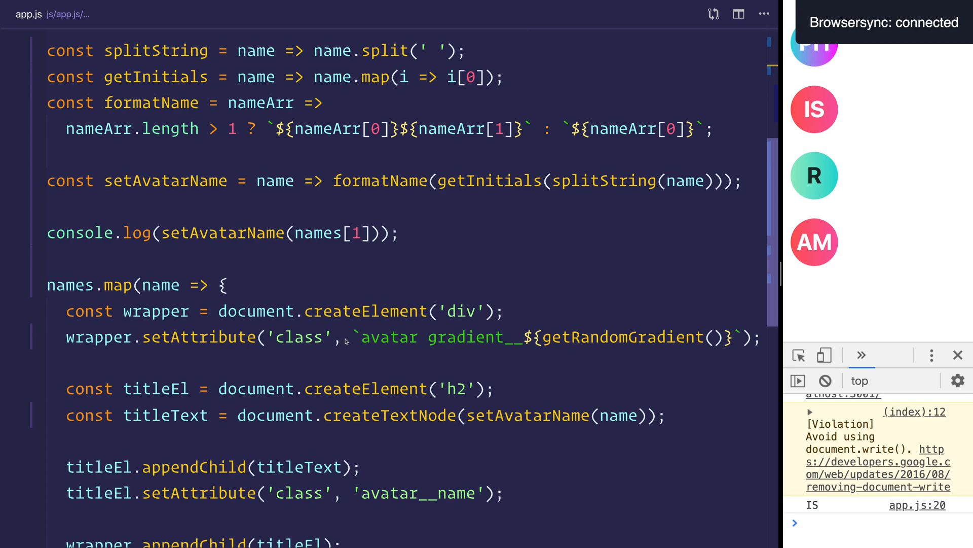
# Prefix the wrapper class string with 'animated fadeInLeft ' before 'avatar'.
pyautogui.click(362, 336)
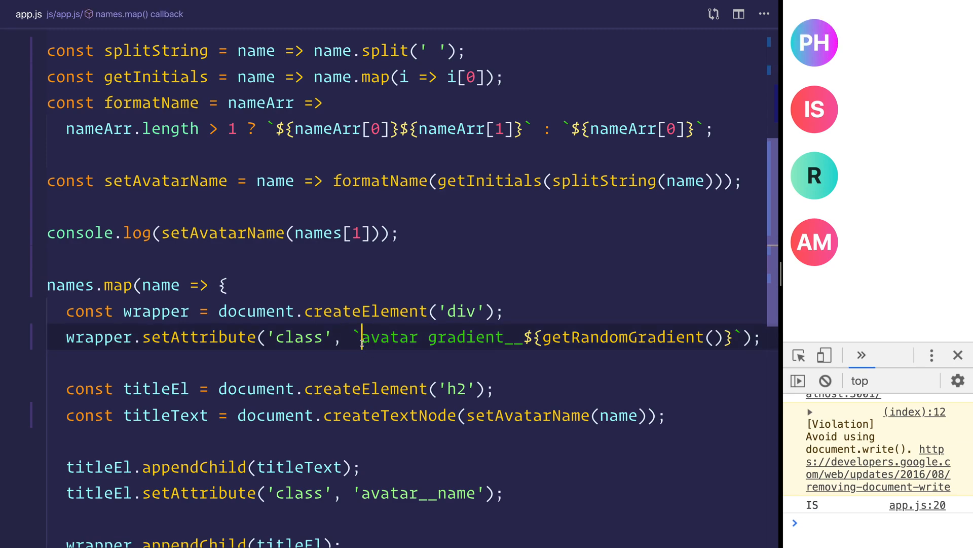
pyautogui.scroll(-3)
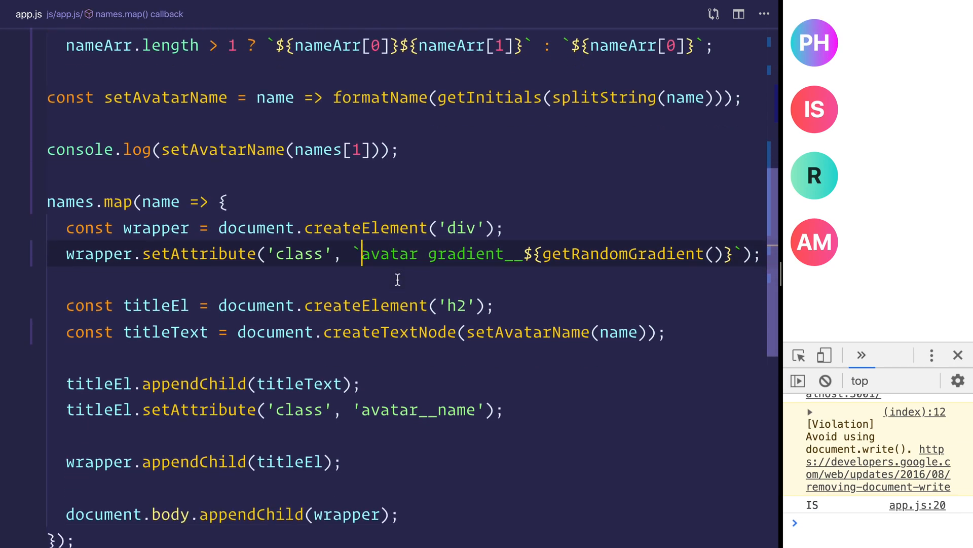
pyautogui.write('animated fad')
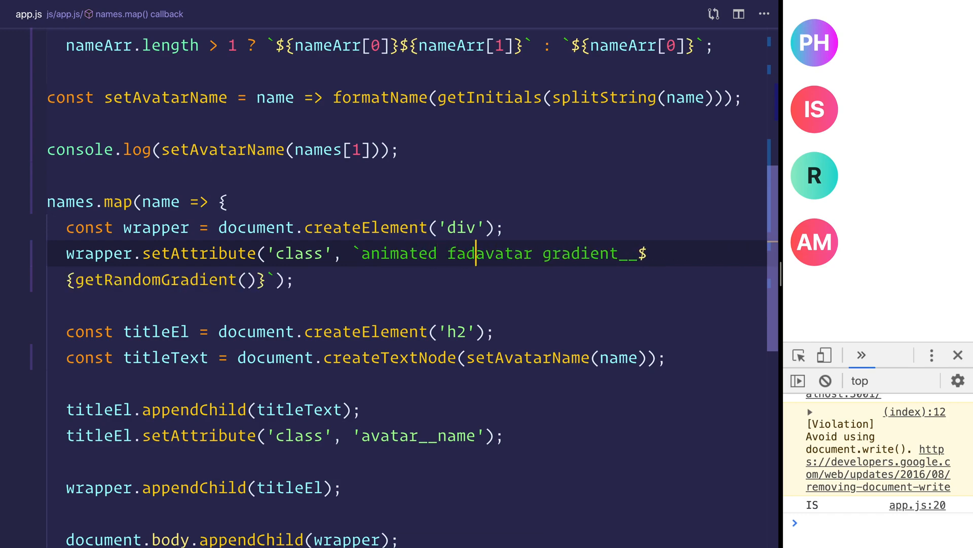
pyautogui.write('eInLeft')
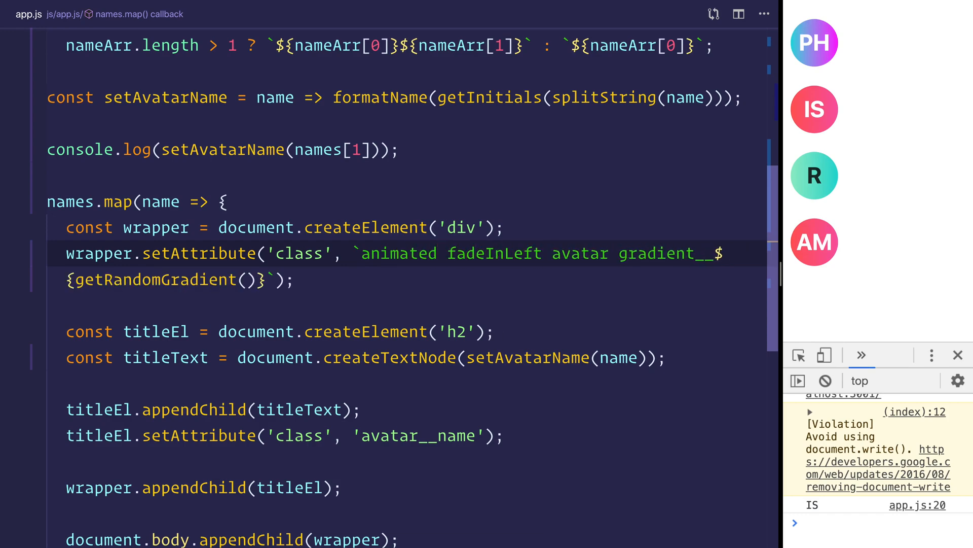